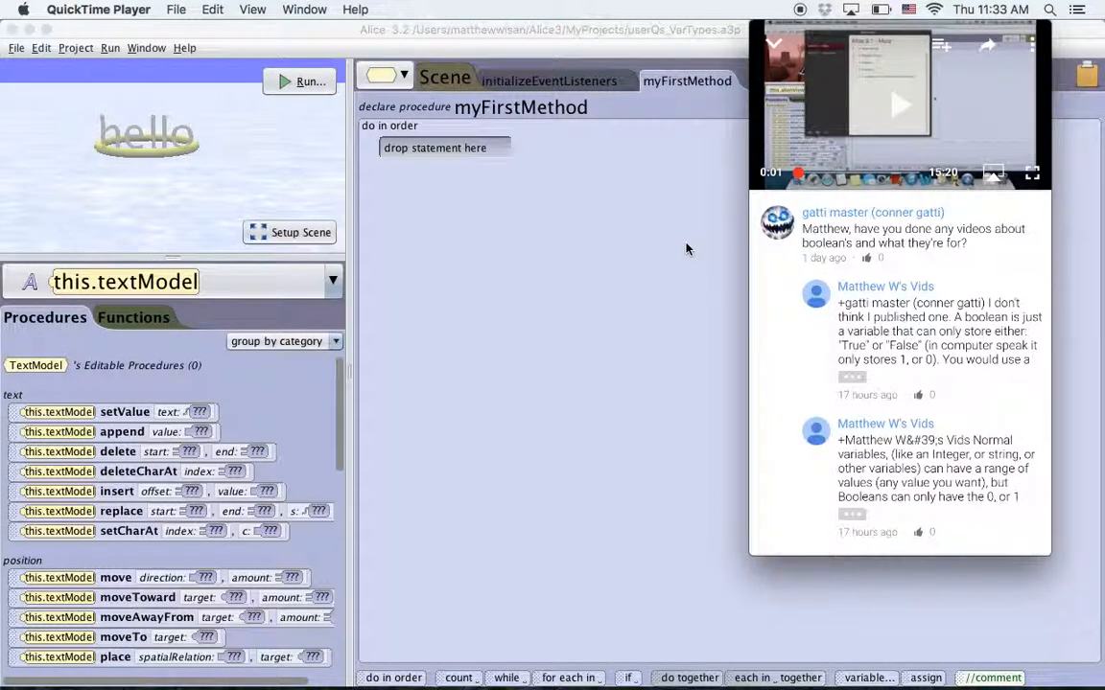
{"action": "mouse_move", "coordinate": [710, 342]}
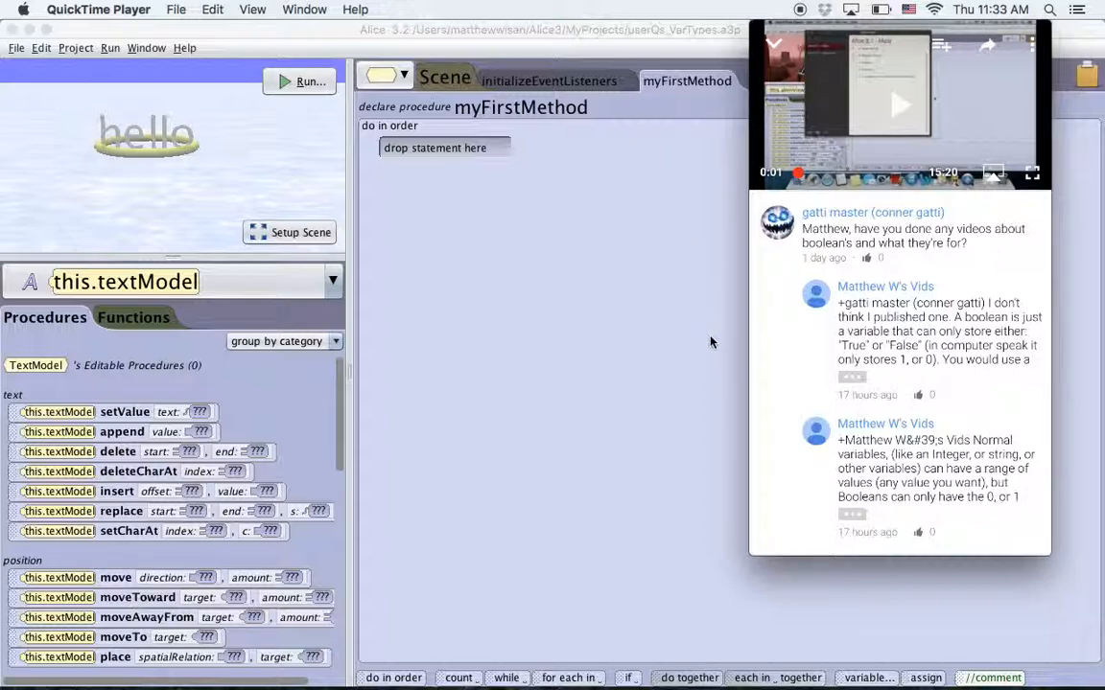
{"action": "mouse_move", "coordinate": [713, 347]}
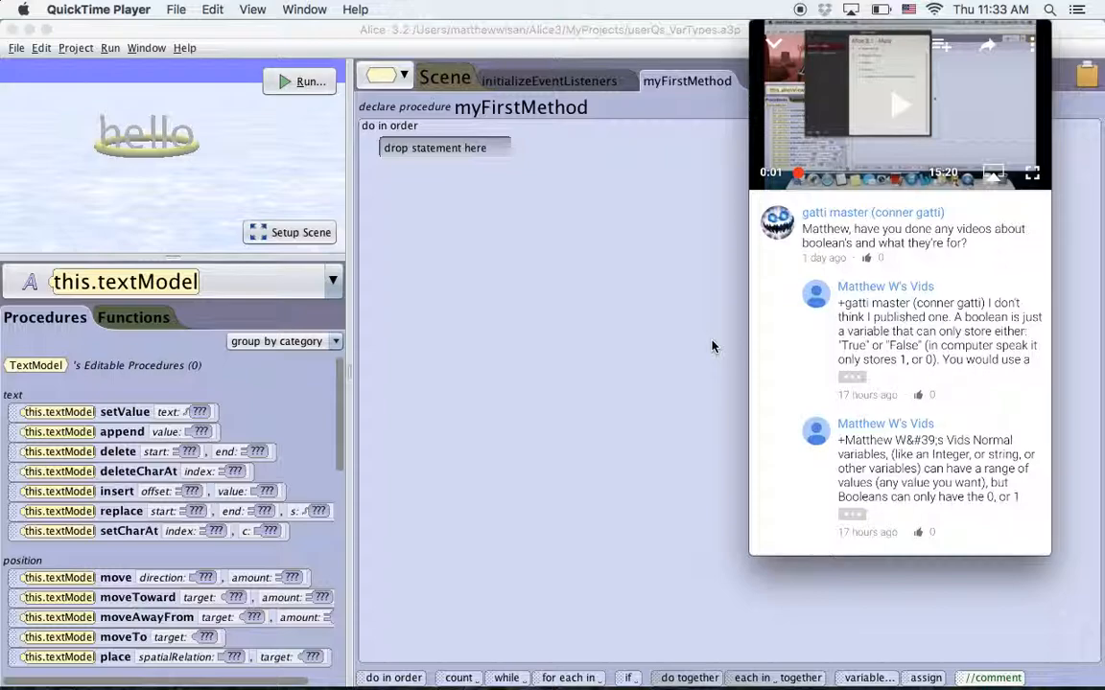
{"action": "mouse_move", "coordinate": [600, 351]}
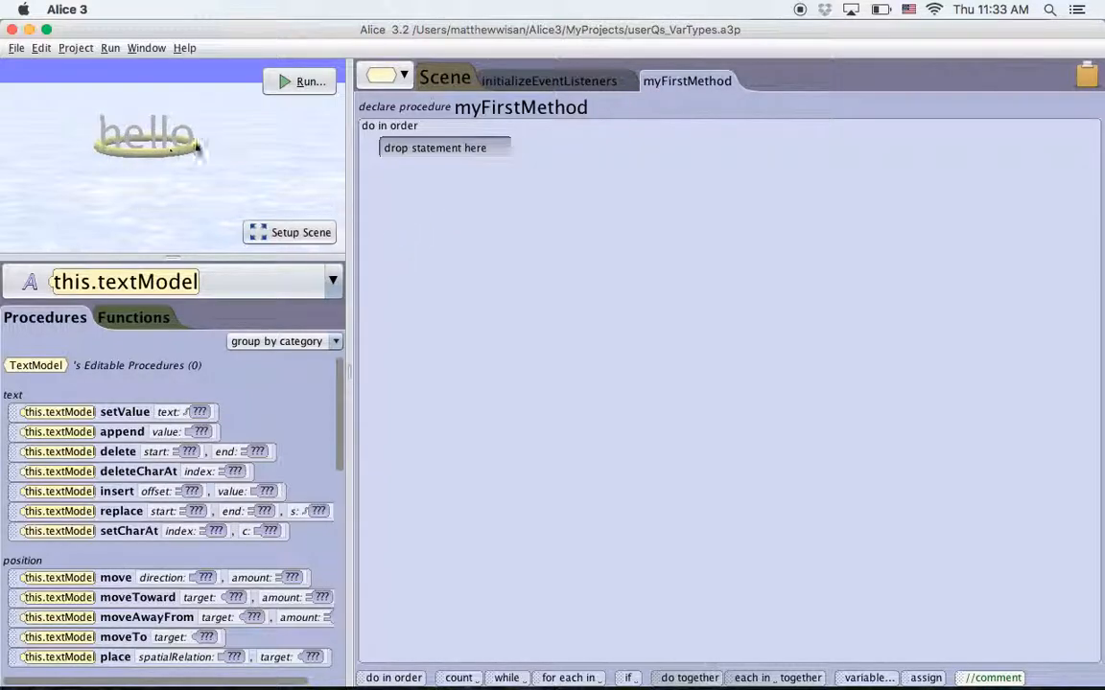
{"action": "mouse_move", "coordinate": [174, 144]}
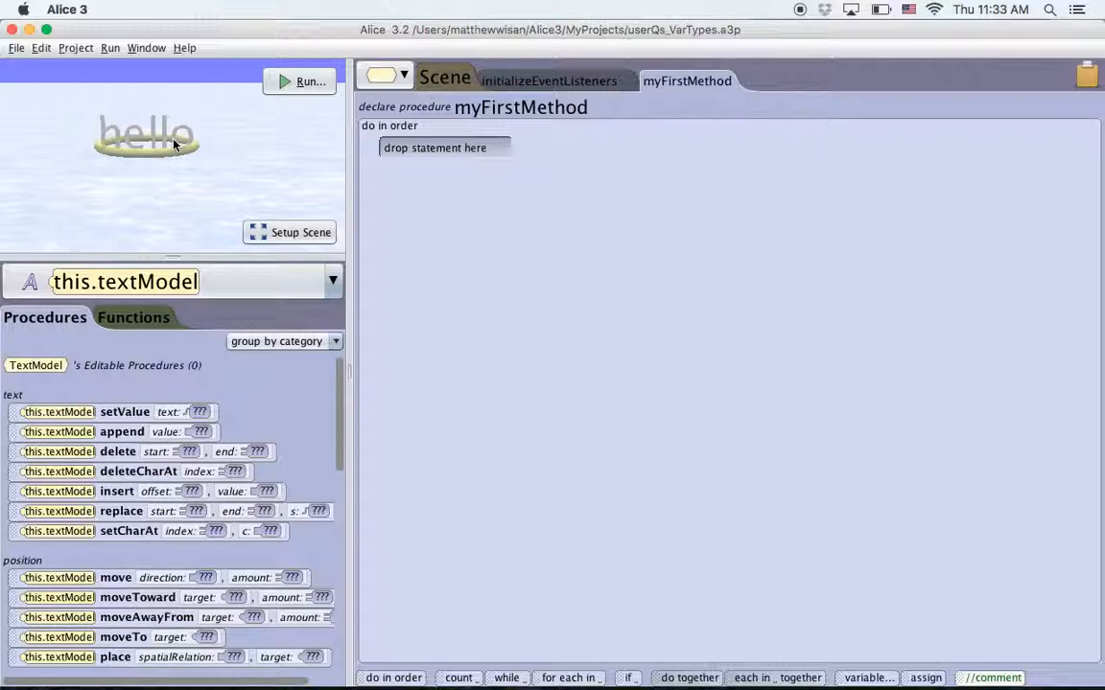
{"action": "mouse_move", "coordinate": [77, 412]}
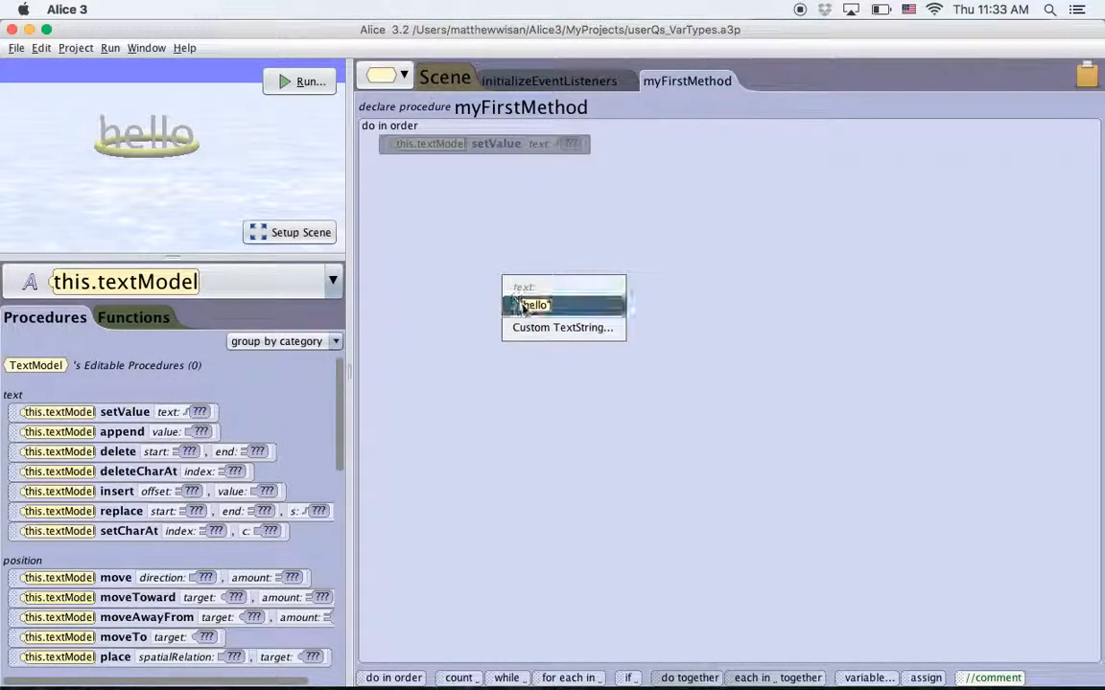
Step: Set textModel's text to the custom TextString 'hi'
{"action": "left_click", "coordinate": [562, 327]}
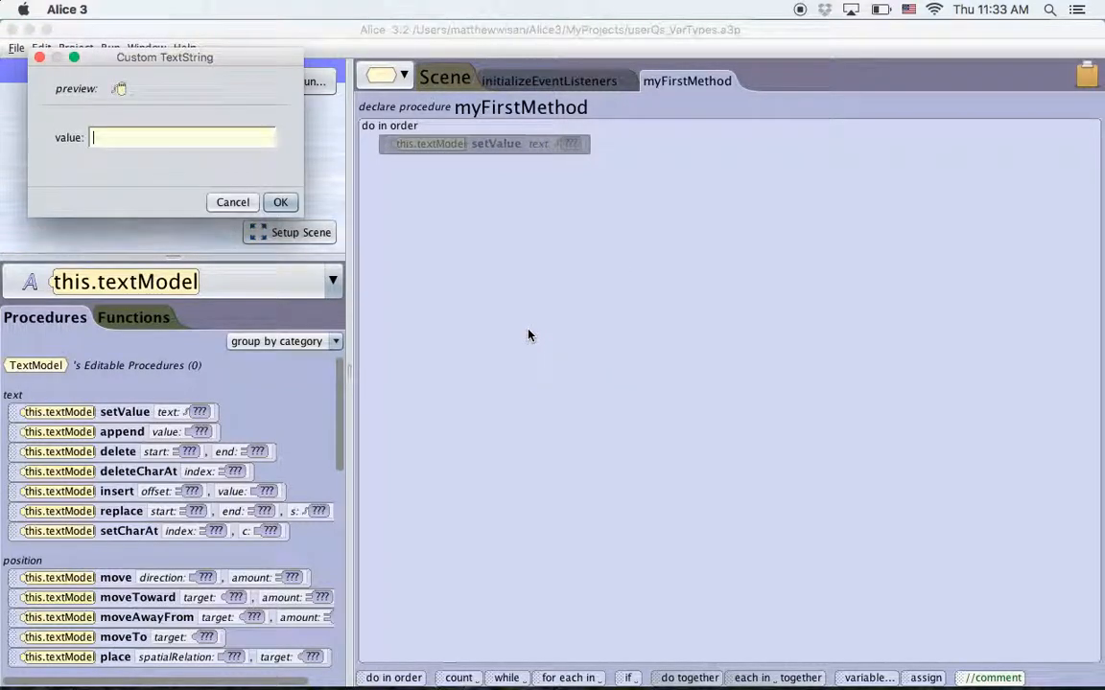
{"action": "type", "text": "hi"}
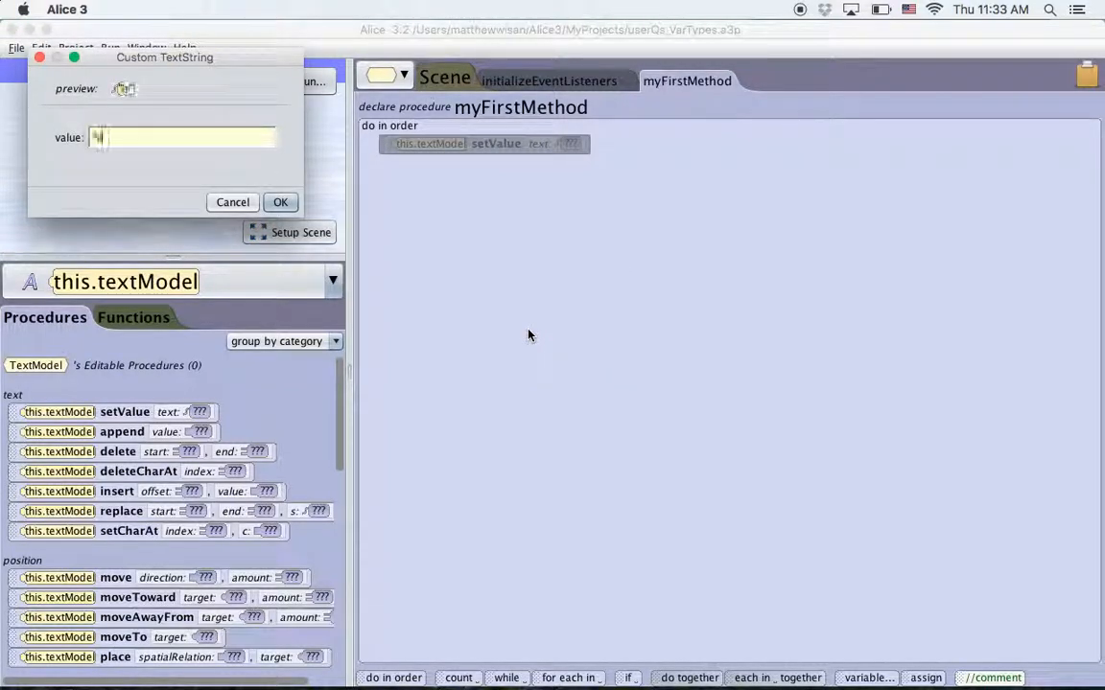
{"action": "left_click", "coordinate": [280, 202]}
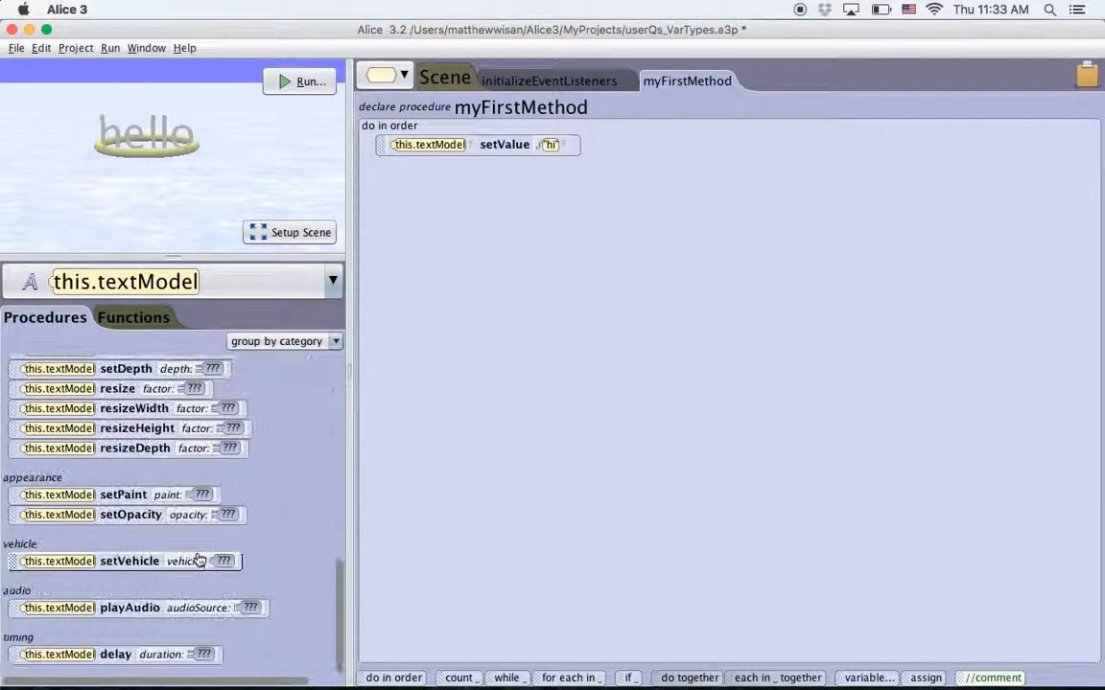
Step: Add a 1.0-second delay before setValue, then run the program to see 'hi'
{"action": "left_click_drag", "start_coordinate": [77, 654], "coordinate": [470, 154]}
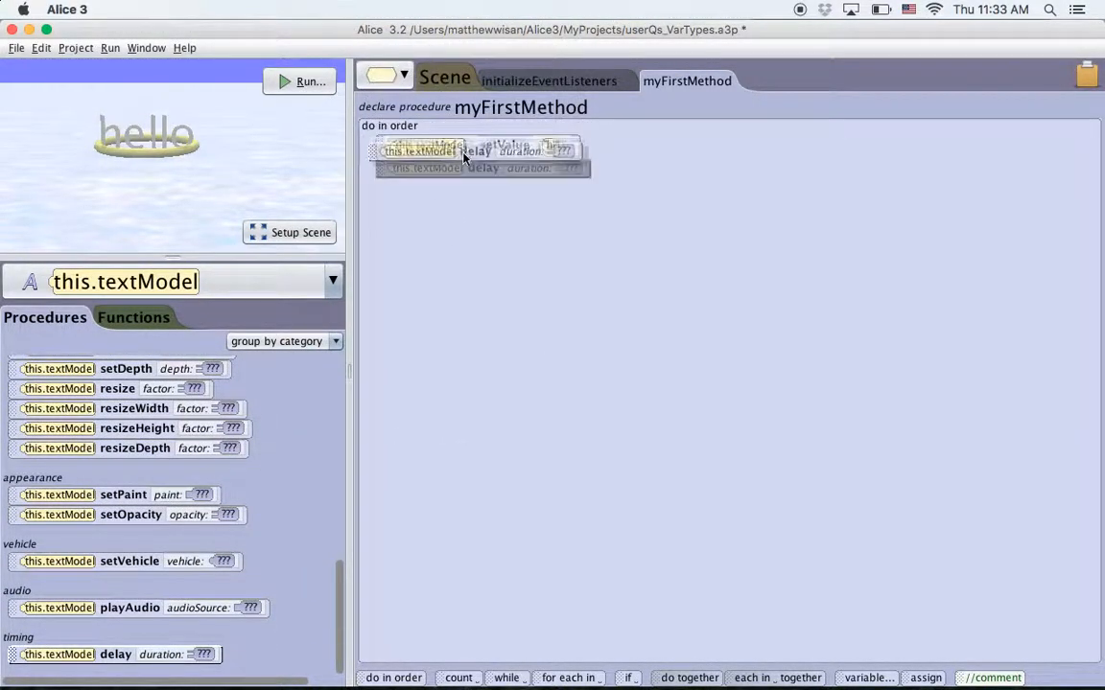
{"action": "left_click", "coordinate": [568, 131]}
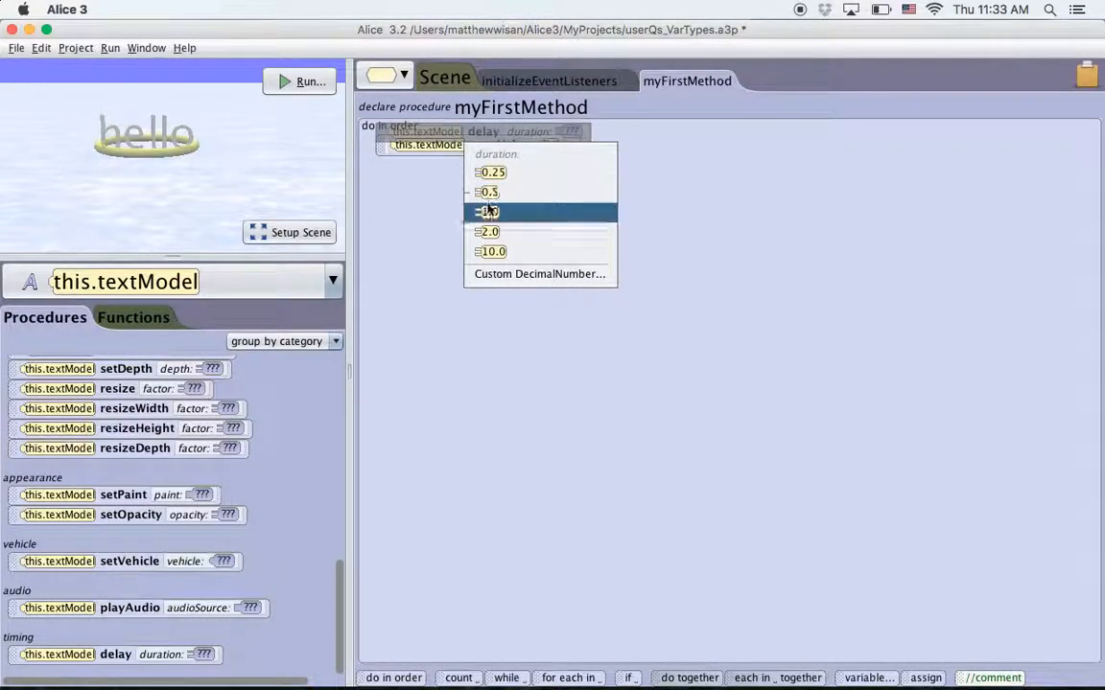
{"action": "left_click", "coordinate": [486, 212]}
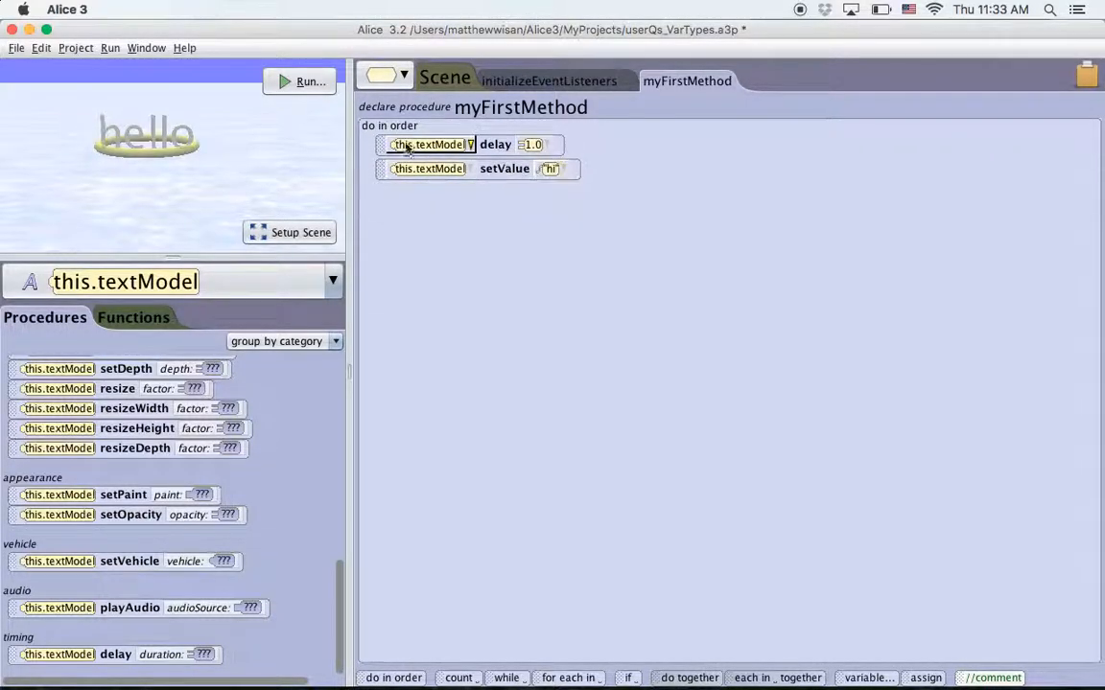
{"action": "left_click", "coordinate": [309, 81]}
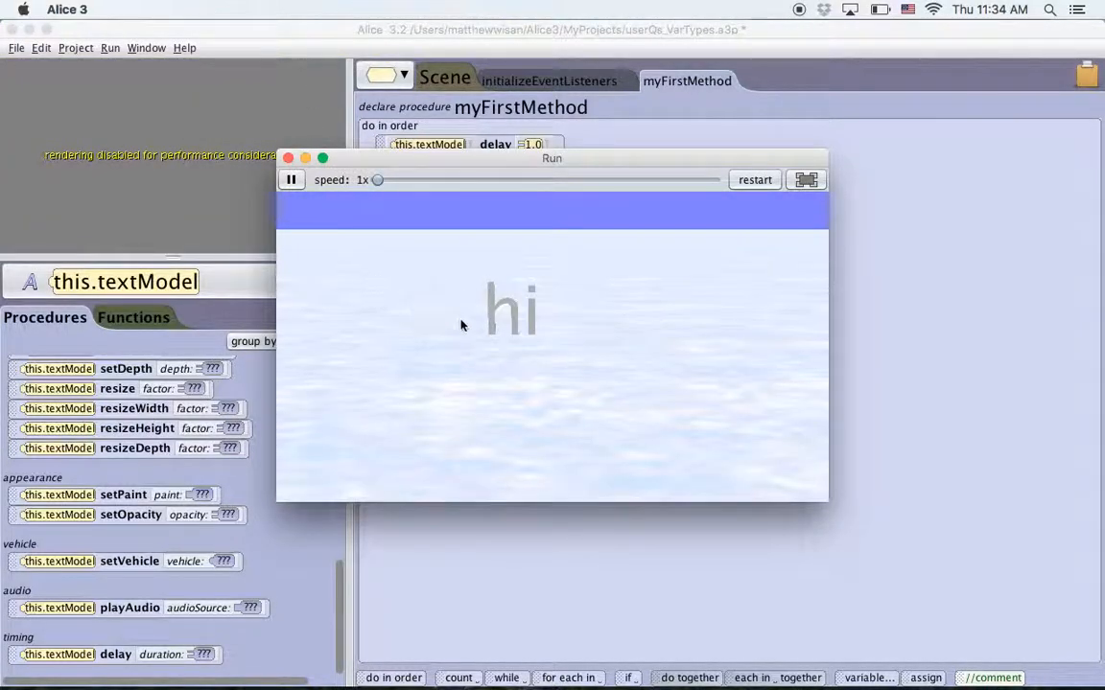
{"action": "mouse_move", "coordinate": [493, 341]}
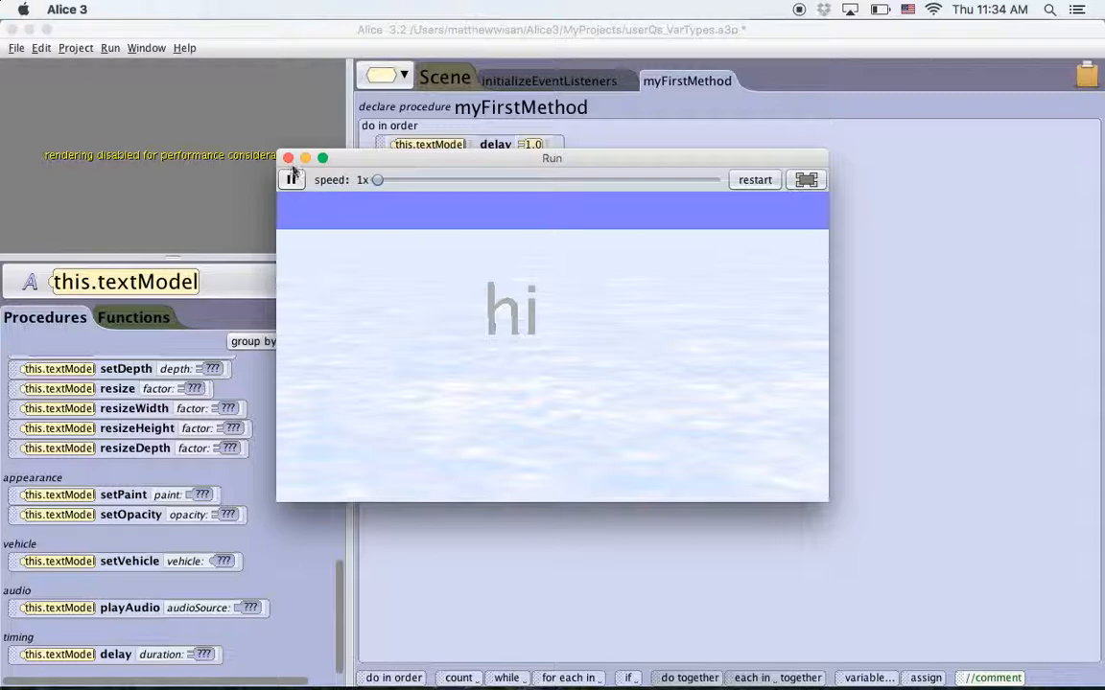
{"action": "left_click", "coordinate": [287, 157]}
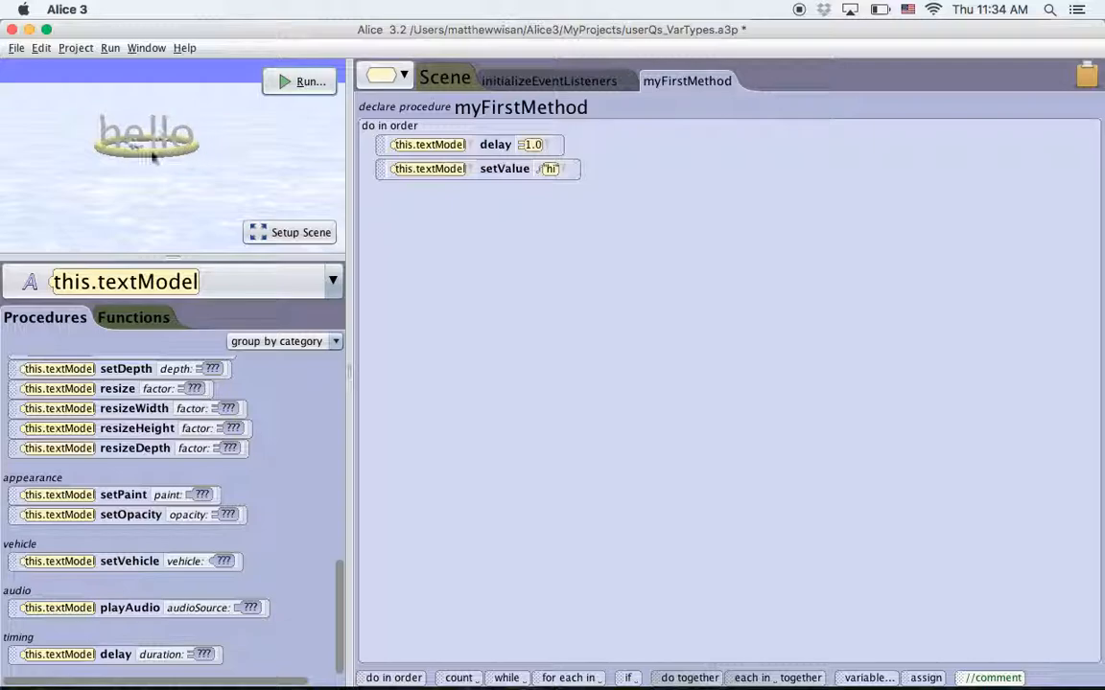
{"action": "mouse_move", "coordinate": [175, 164]}
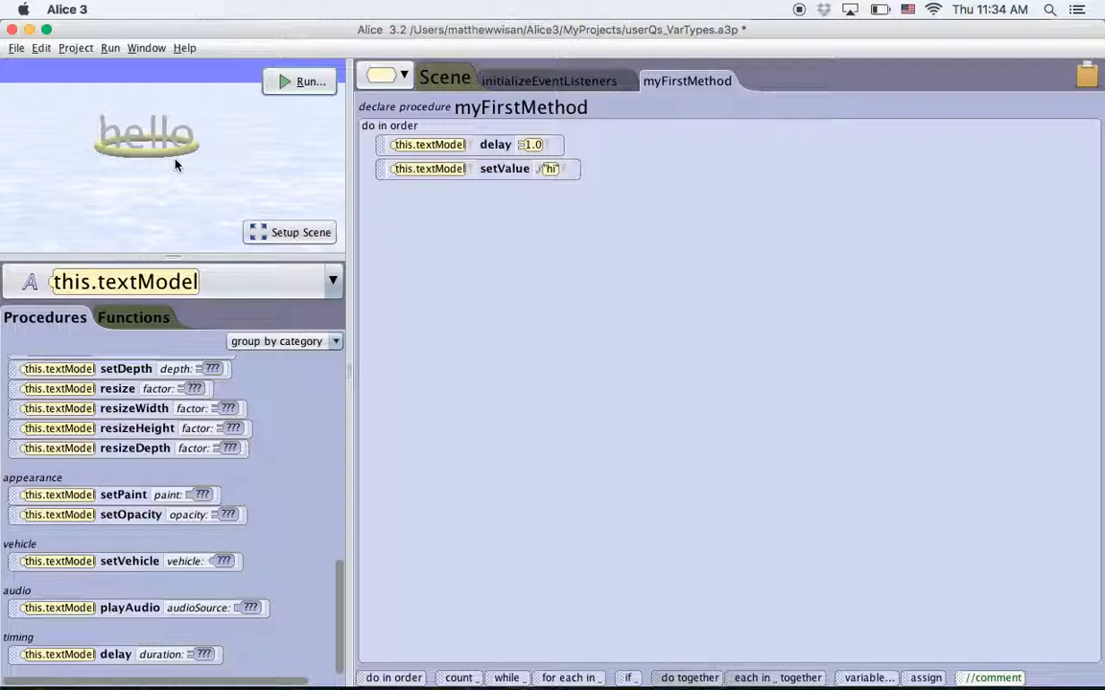
{"action": "mouse_move", "coordinate": [108, 144]}
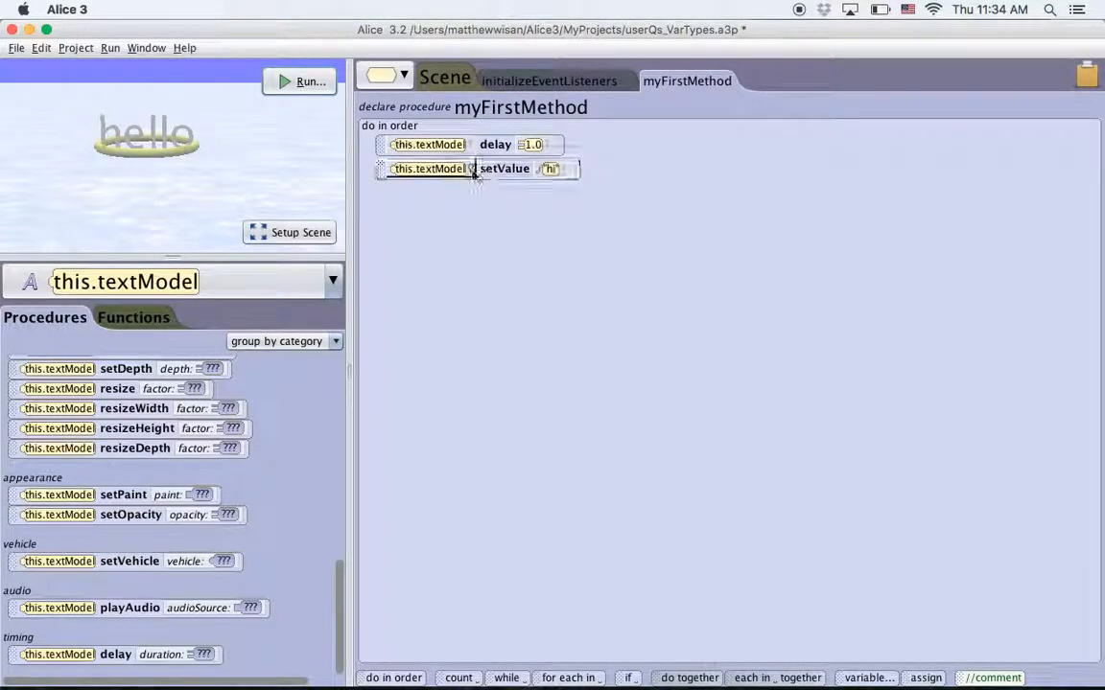
{"action": "mouse_move", "coordinate": [508, 187]}
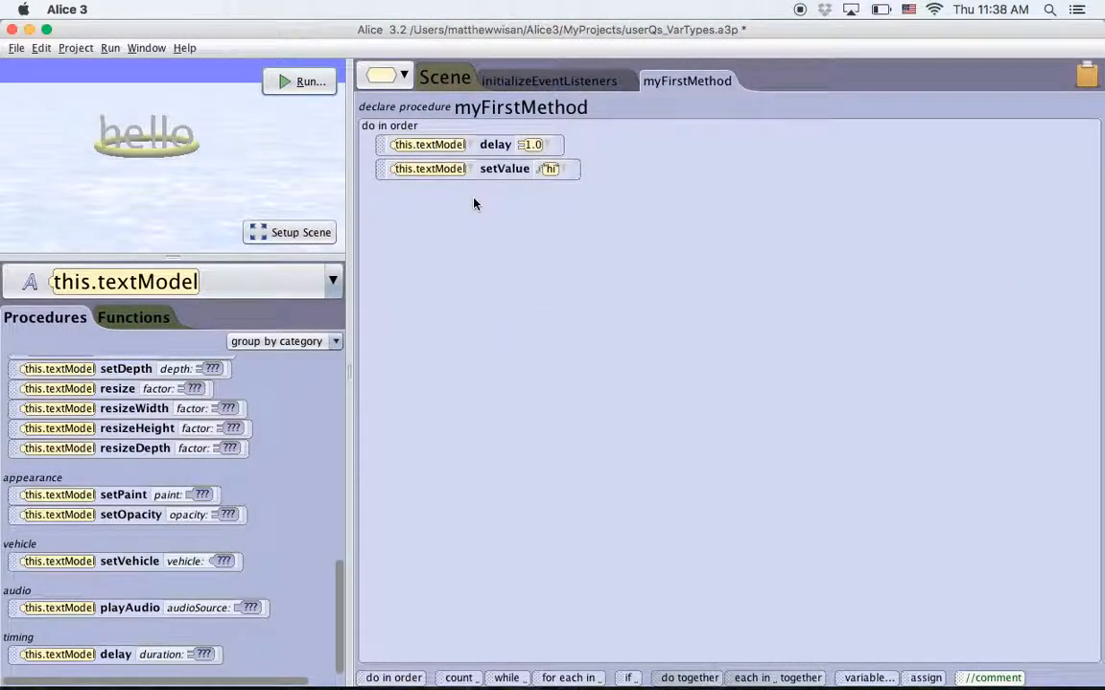
Step: Join 0.25 to the 'hi' text and test-run the program showing 'hi0.25'
{"action": "left_click", "coordinate": [550, 169]}
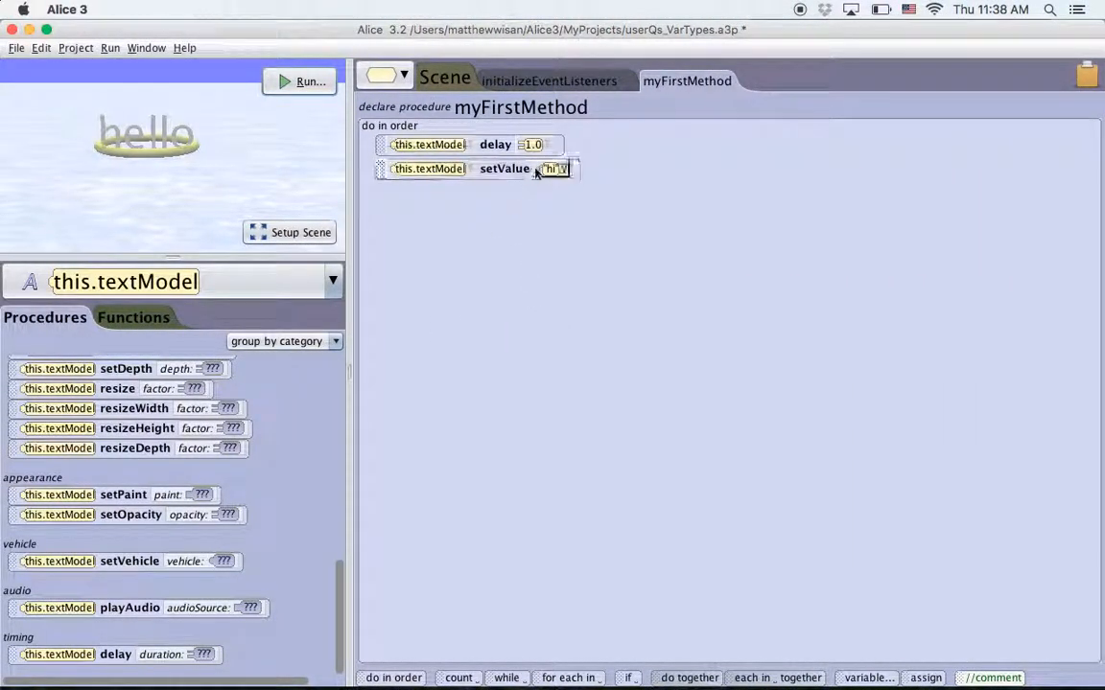
{"action": "left_click", "coordinate": [549, 169]}
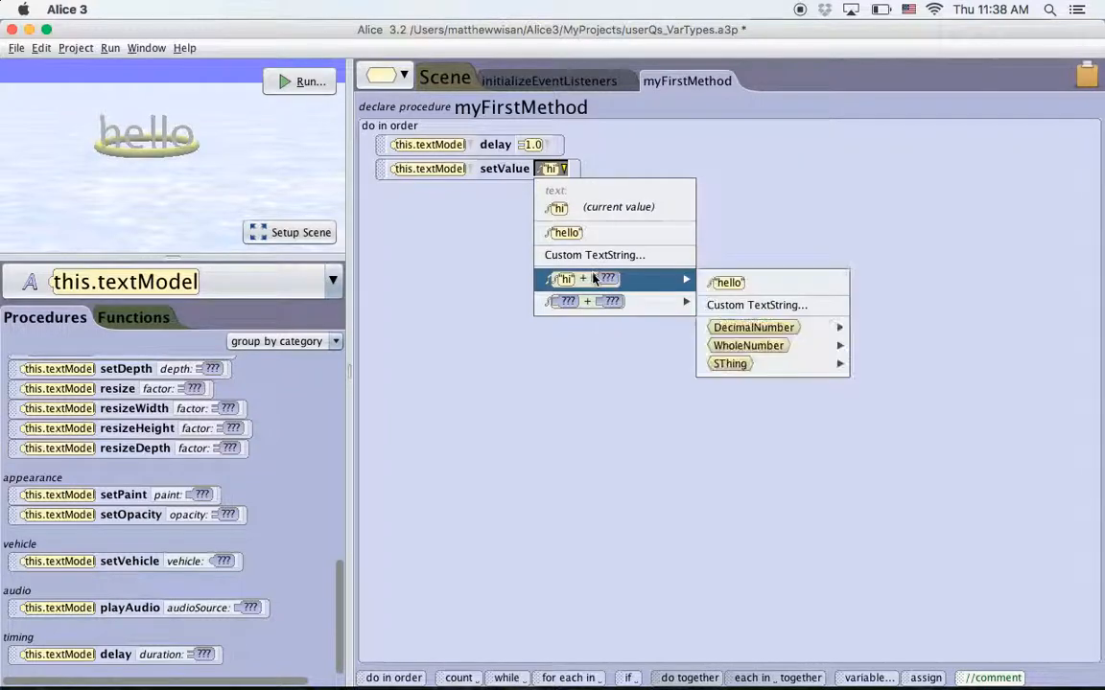
{"action": "mouse_move", "coordinate": [726, 282]}
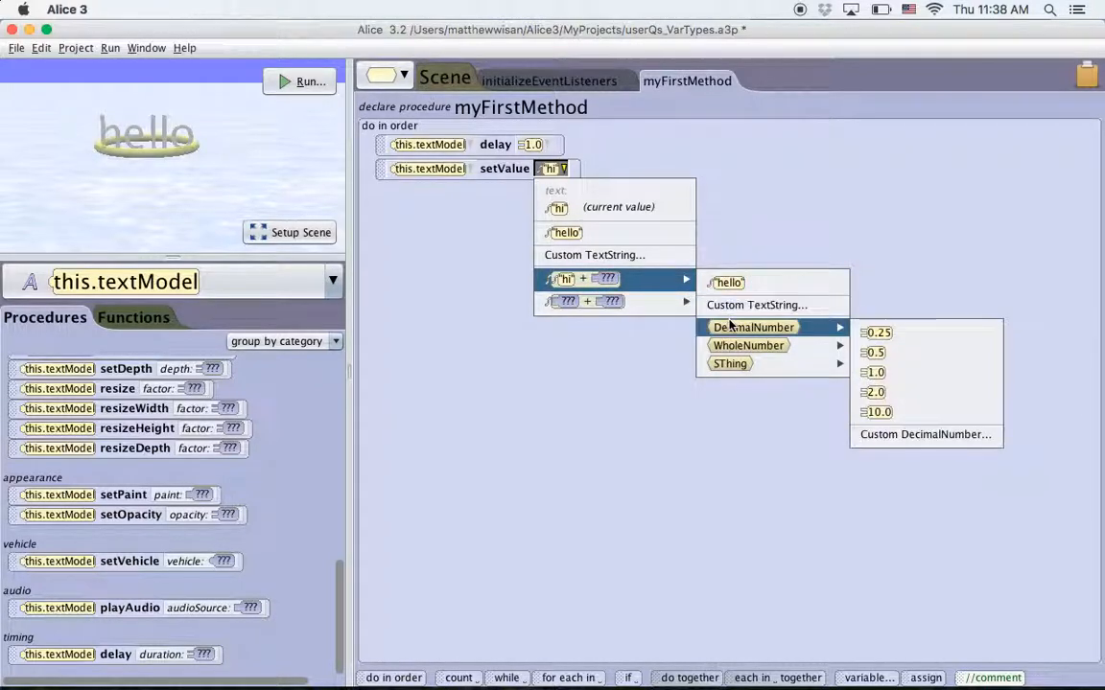
{"action": "mouse_move", "coordinate": [756, 305]}
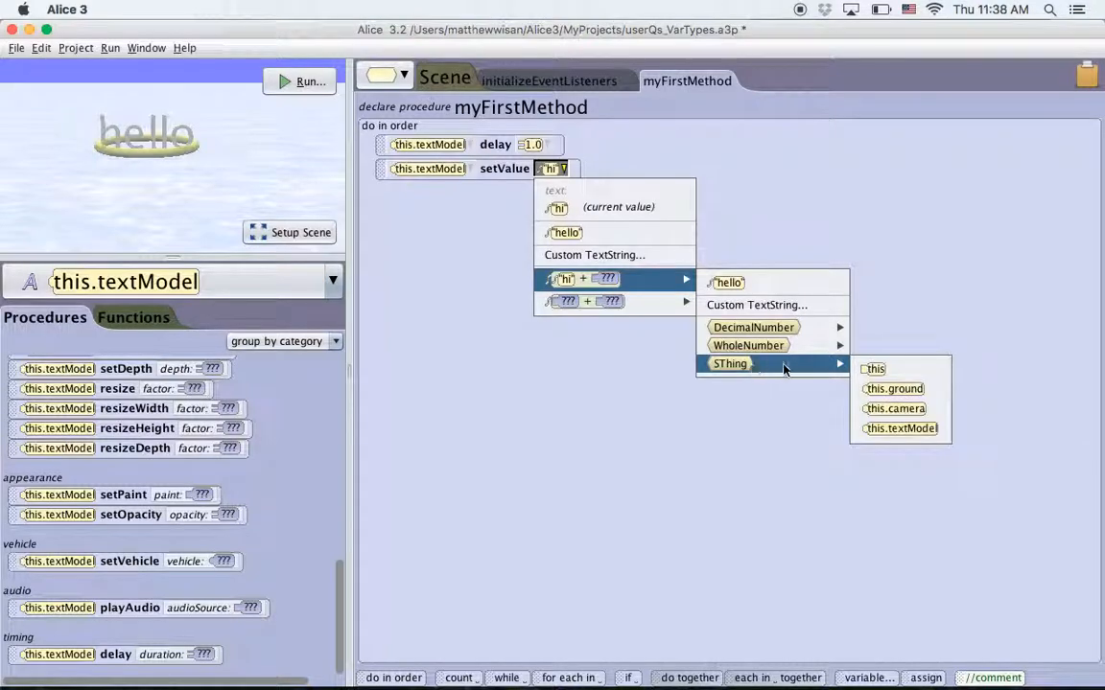
{"action": "mouse_move", "coordinate": [753, 327]}
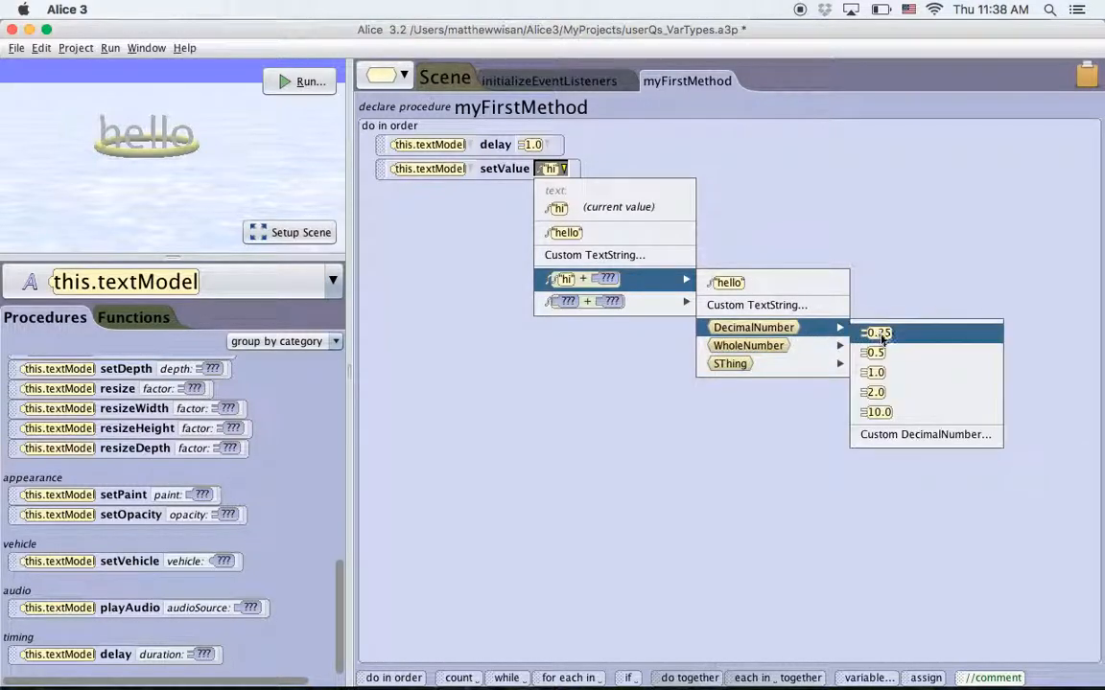
{"action": "left_click", "coordinate": [877, 333]}
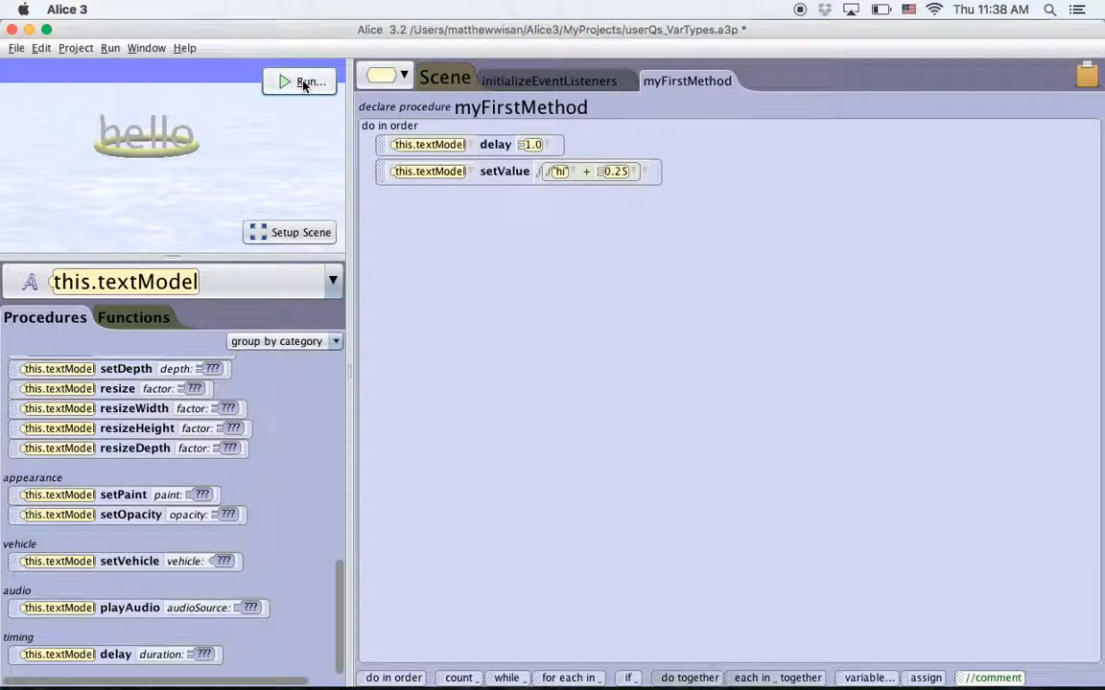
{"action": "left_click", "coordinate": [300, 82]}
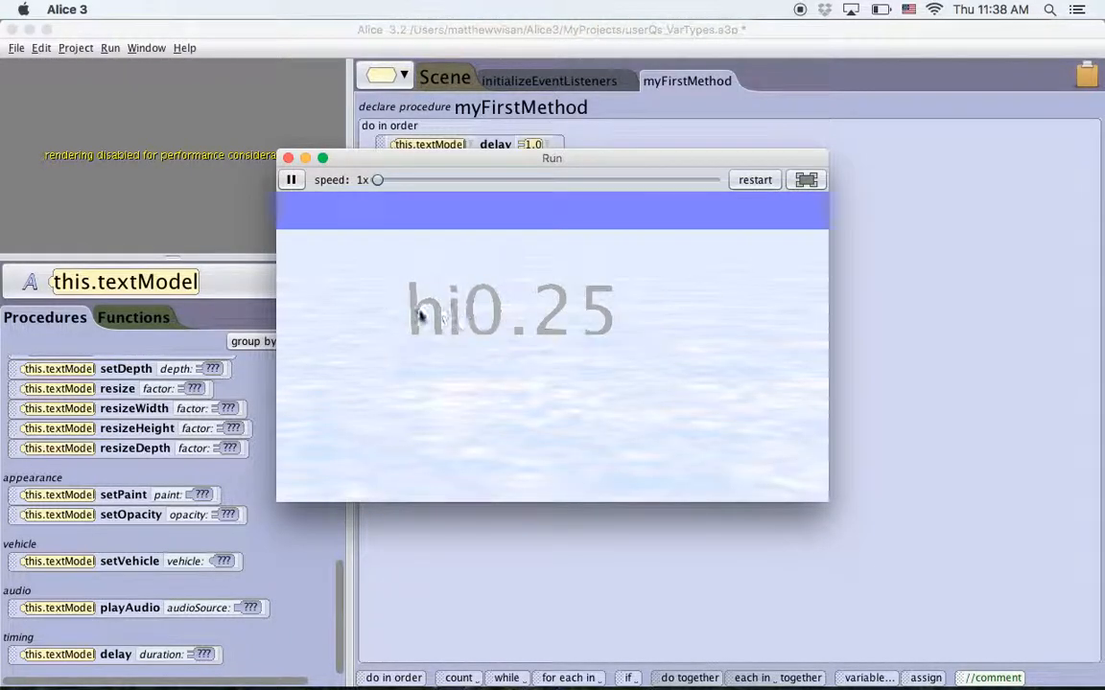
{"action": "mouse_move", "coordinate": [484, 331]}
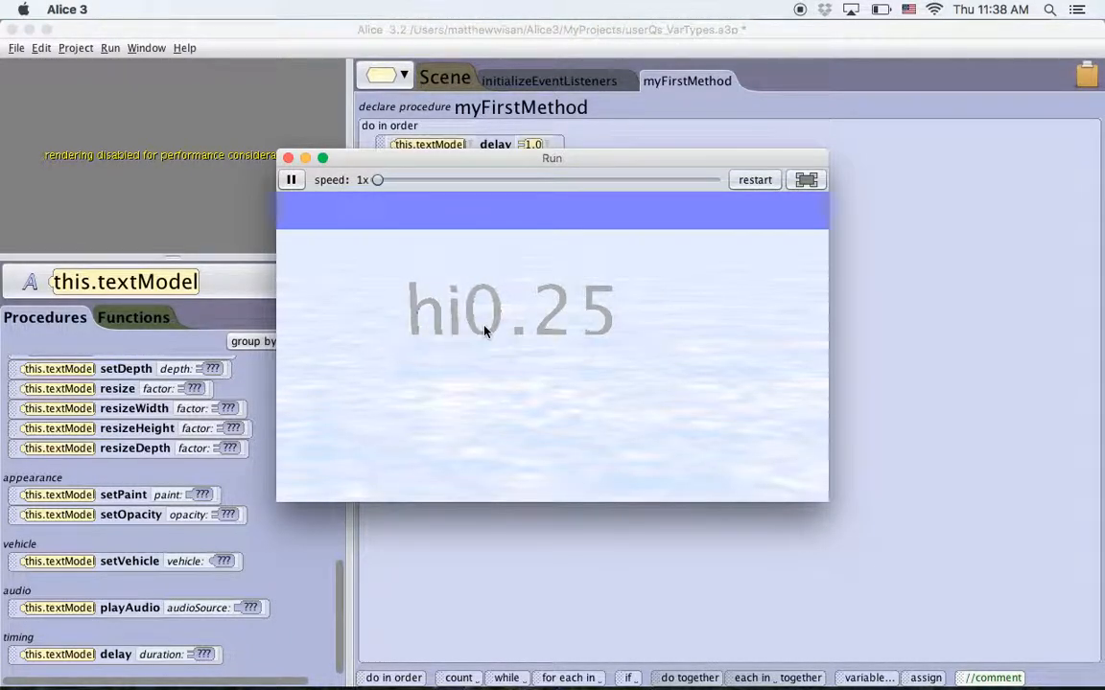
{"action": "mouse_move", "coordinate": [623, 328]}
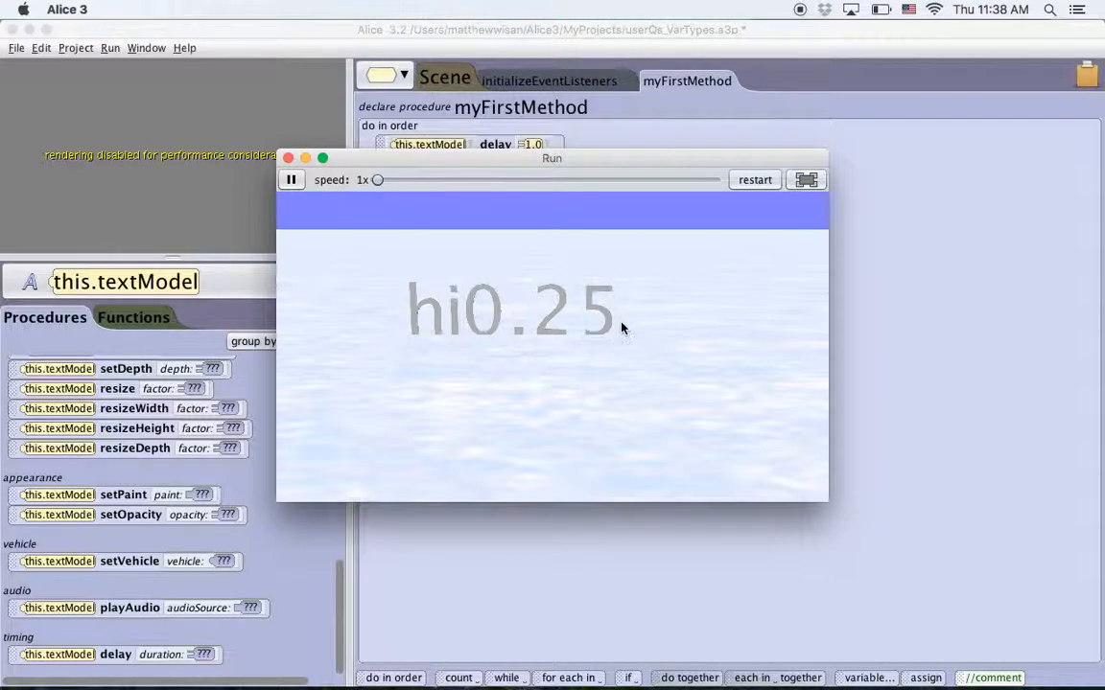
{"action": "left_click", "coordinate": [288, 157]}
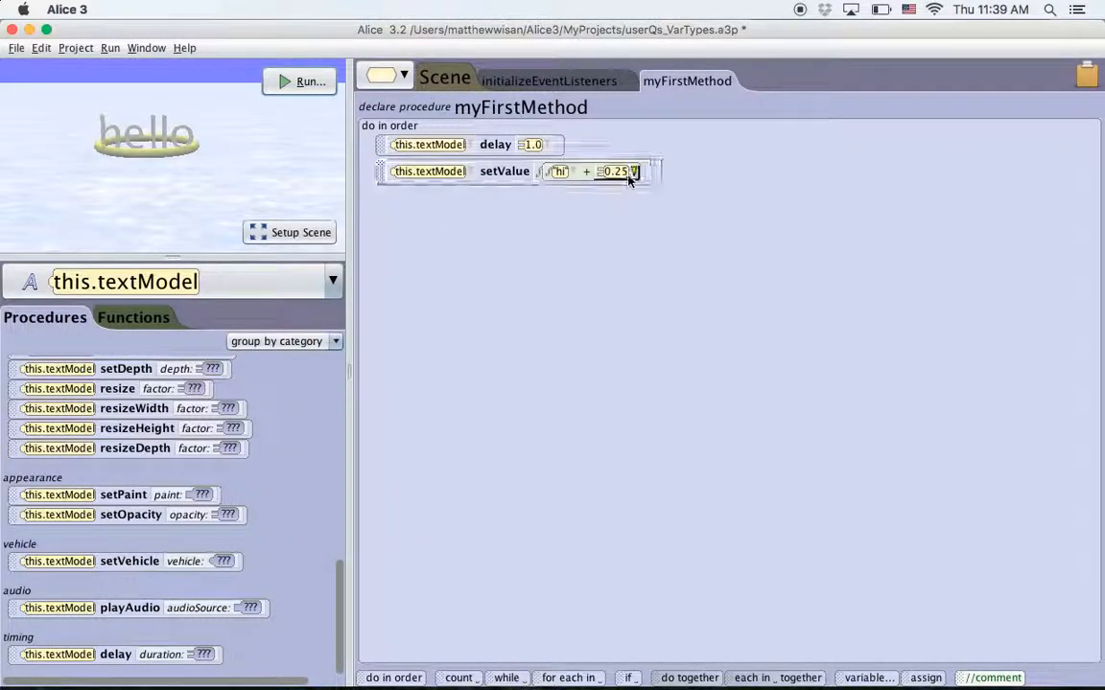
Step: Replace 0.25 with the custom whole number 82 and test-run to see 'hi82'
{"action": "left_click", "coordinate": [615, 171]}
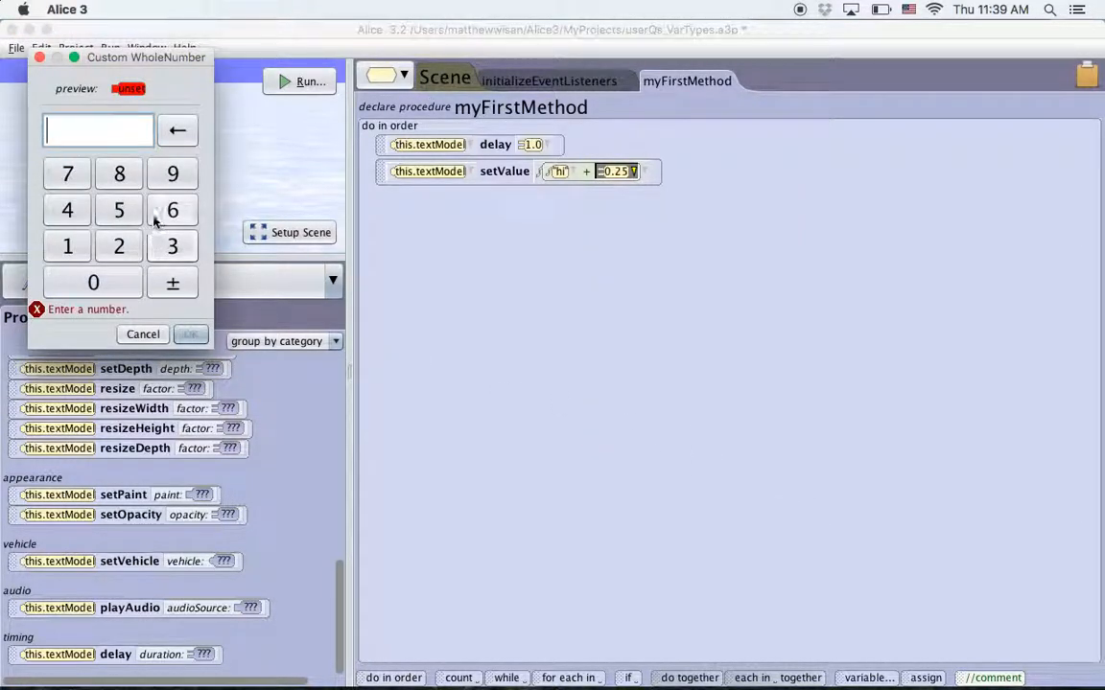
{"action": "left_click", "coordinate": [119, 246]}
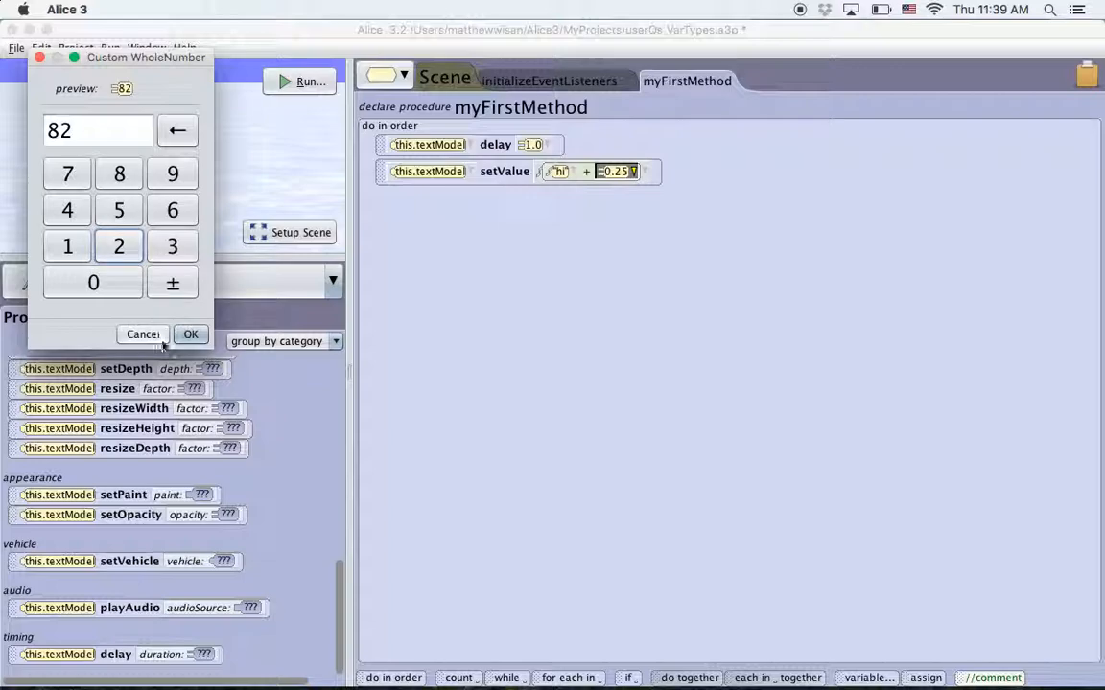
{"action": "left_click", "coordinate": [190, 334]}
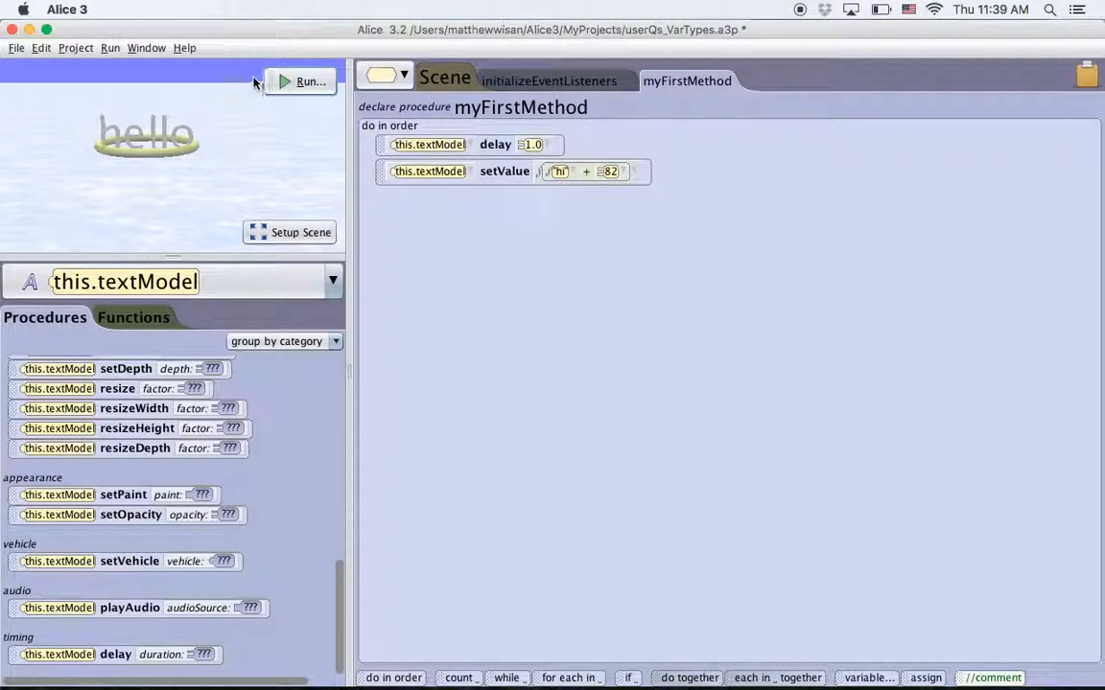
{"action": "left_click", "coordinate": [307, 81]}
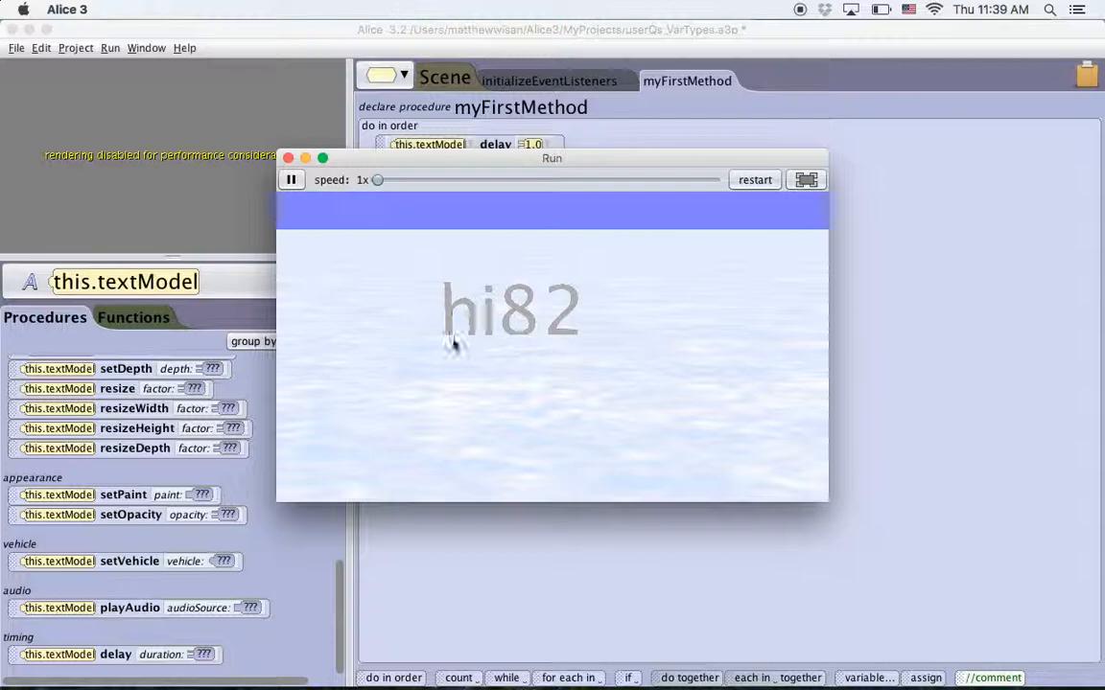
{"action": "left_click", "coordinate": [287, 157]}
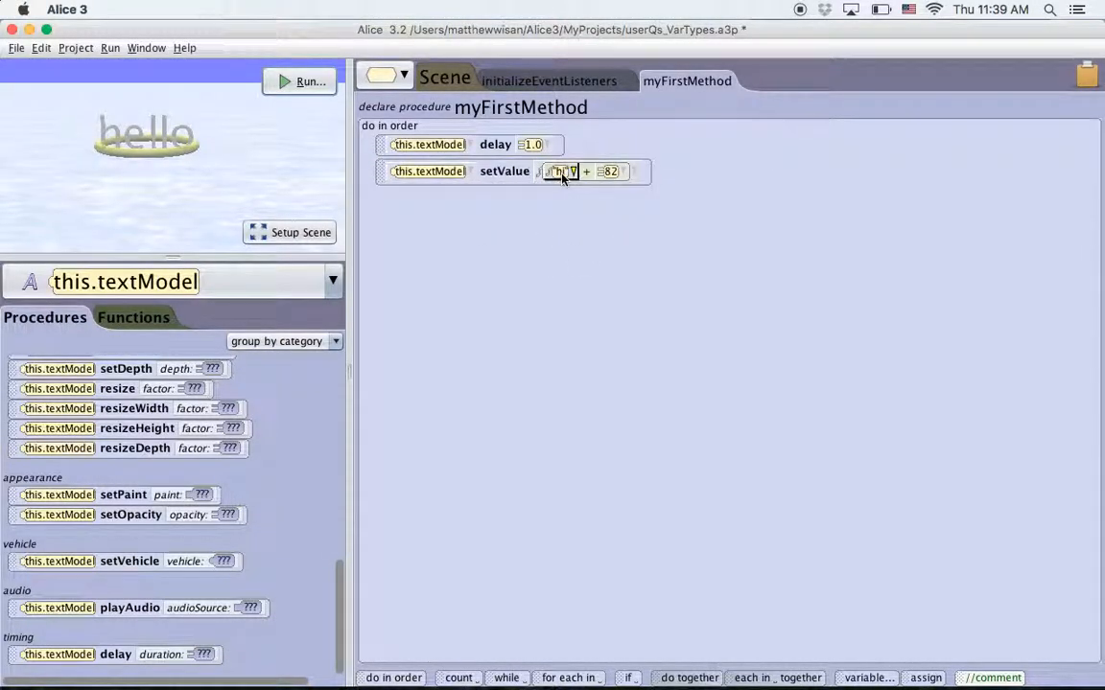
Step: Replace 82 with this.camera as the value joined to 'hi'
{"action": "left_click", "coordinate": [611, 170]}
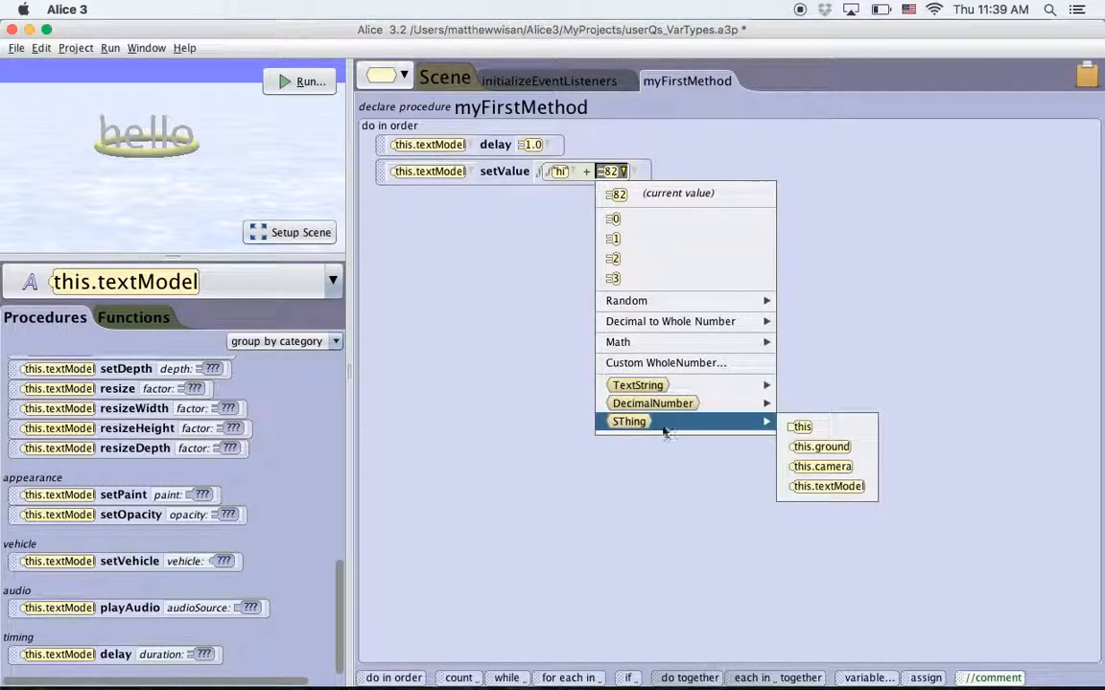
{"action": "mouse_move", "coordinate": [801, 427]}
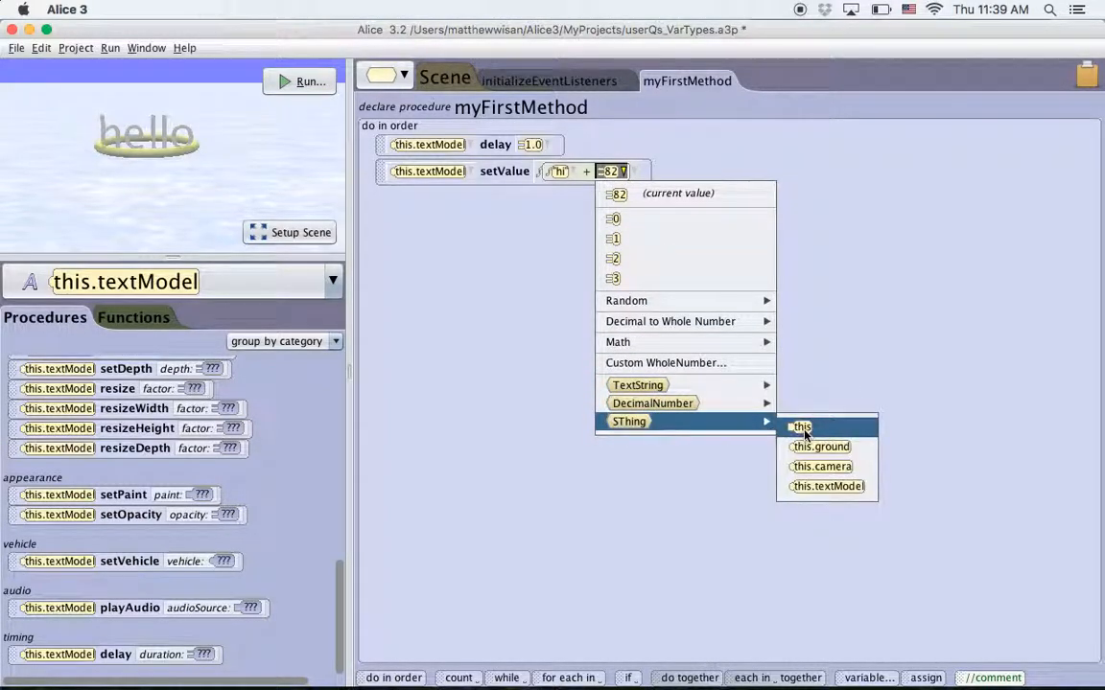
{"action": "mouse_move", "coordinate": [826, 486]}
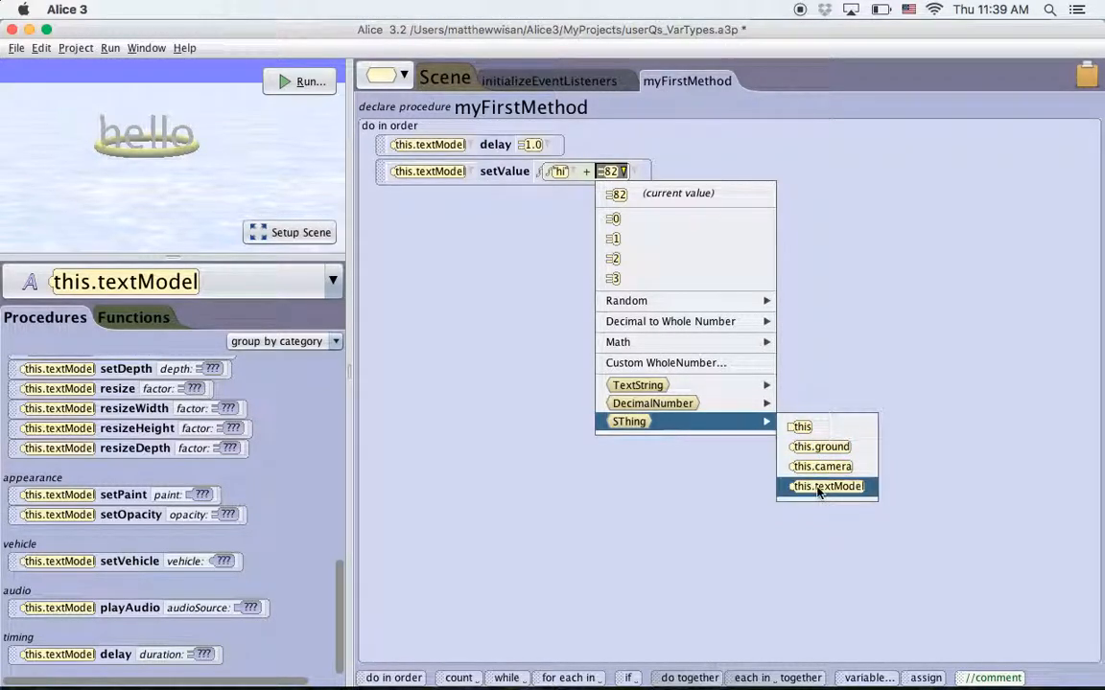
{"action": "left_click", "coordinate": [822, 467]}
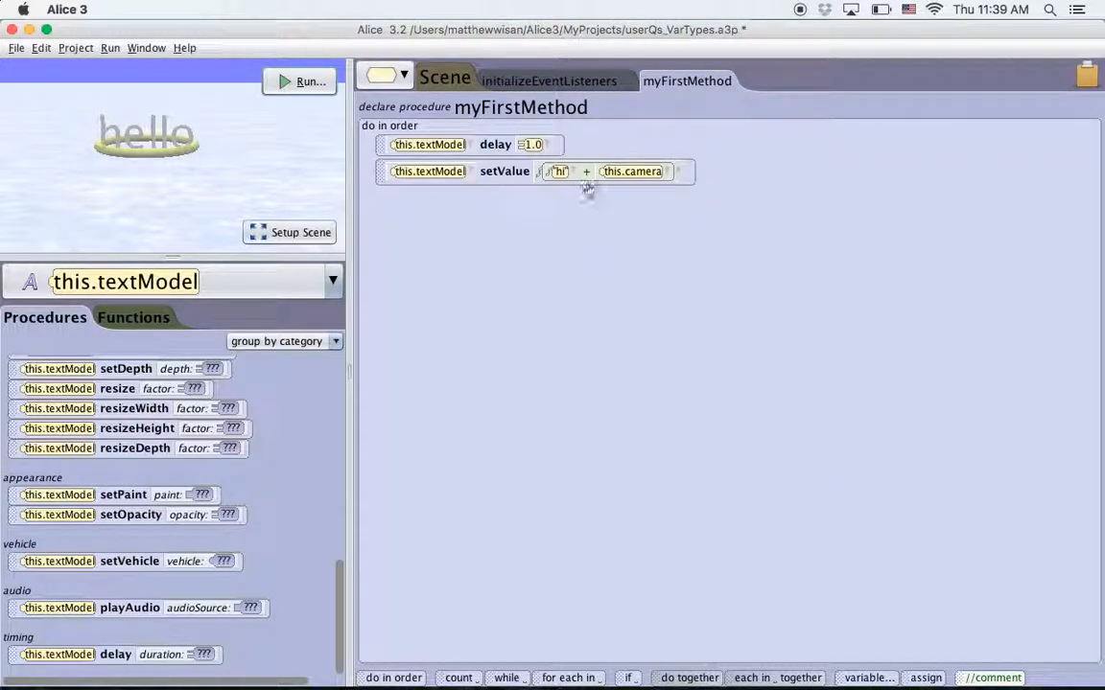
{"action": "left_click", "coordinate": [299, 81]}
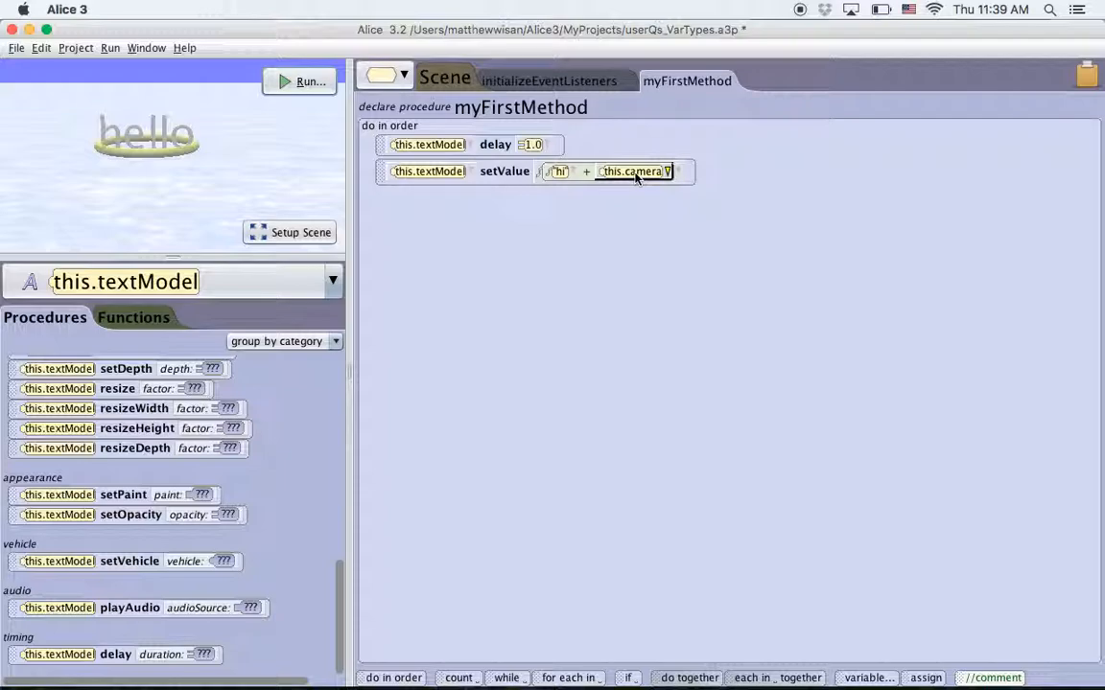
{"action": "left_click", "coordinate": [634, 171]}
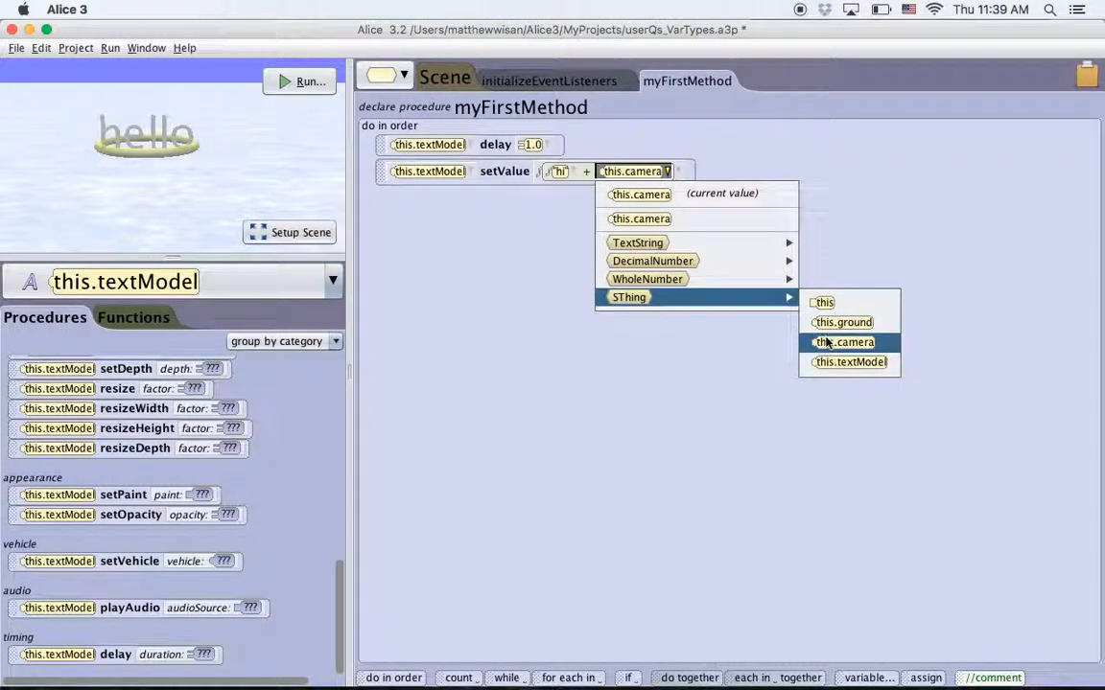
{"action": "left_click", "coordinate": [844, 342]}
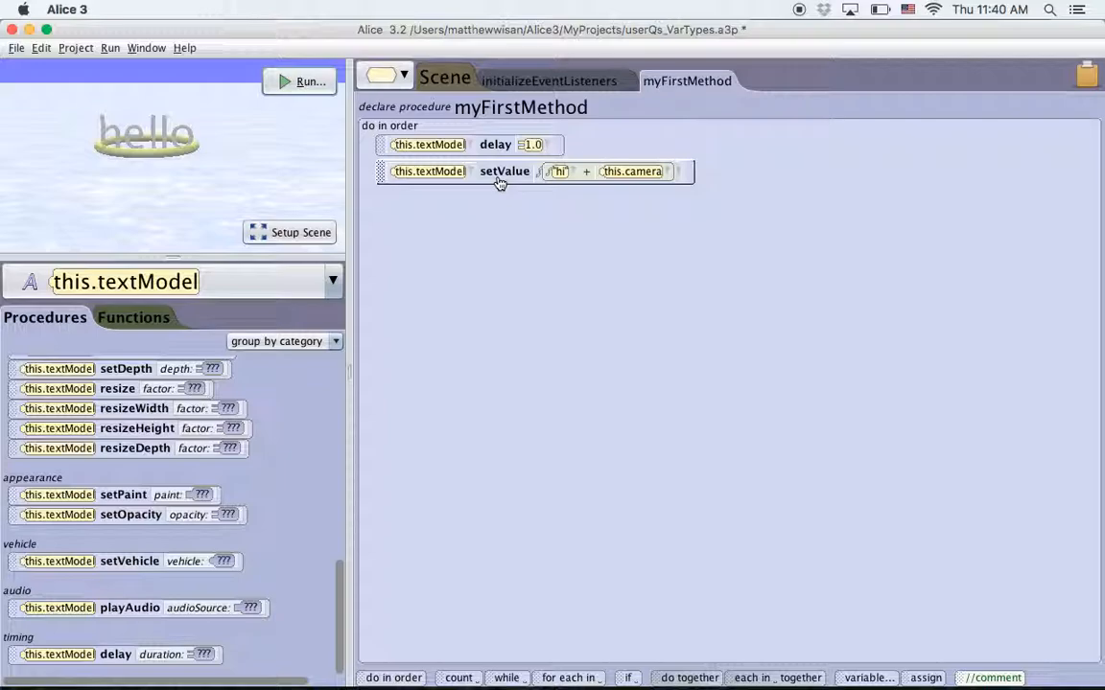
{"action": "left_click", "coordinate": [671, 170]}
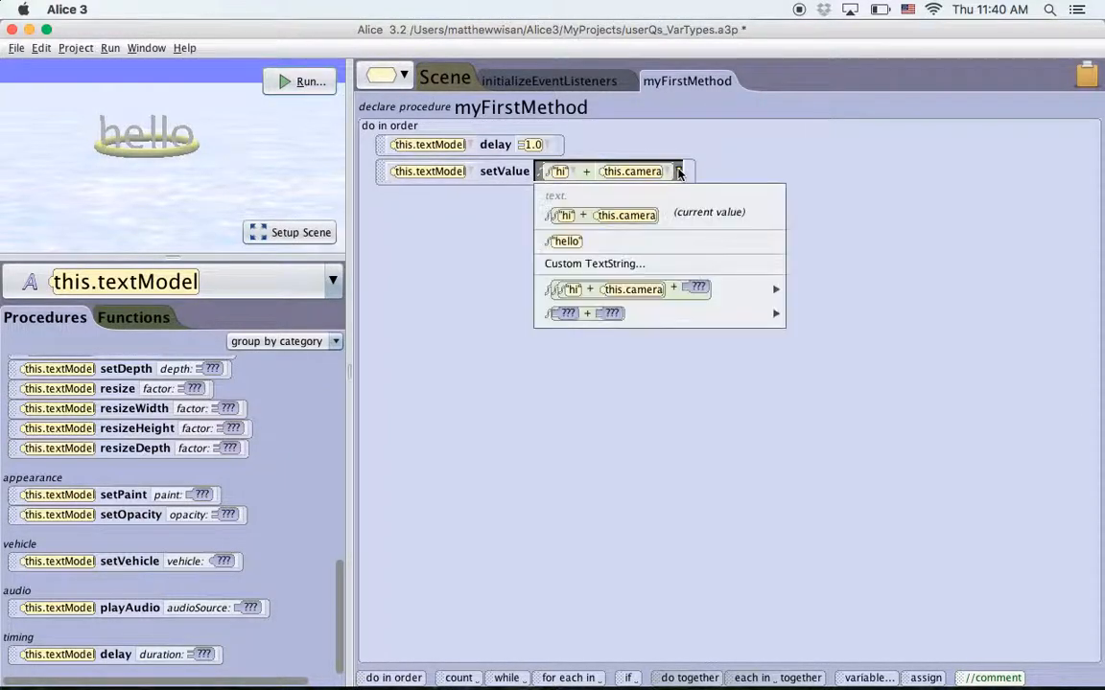
{"action": "left_click", "coordinate": [601, 212]}
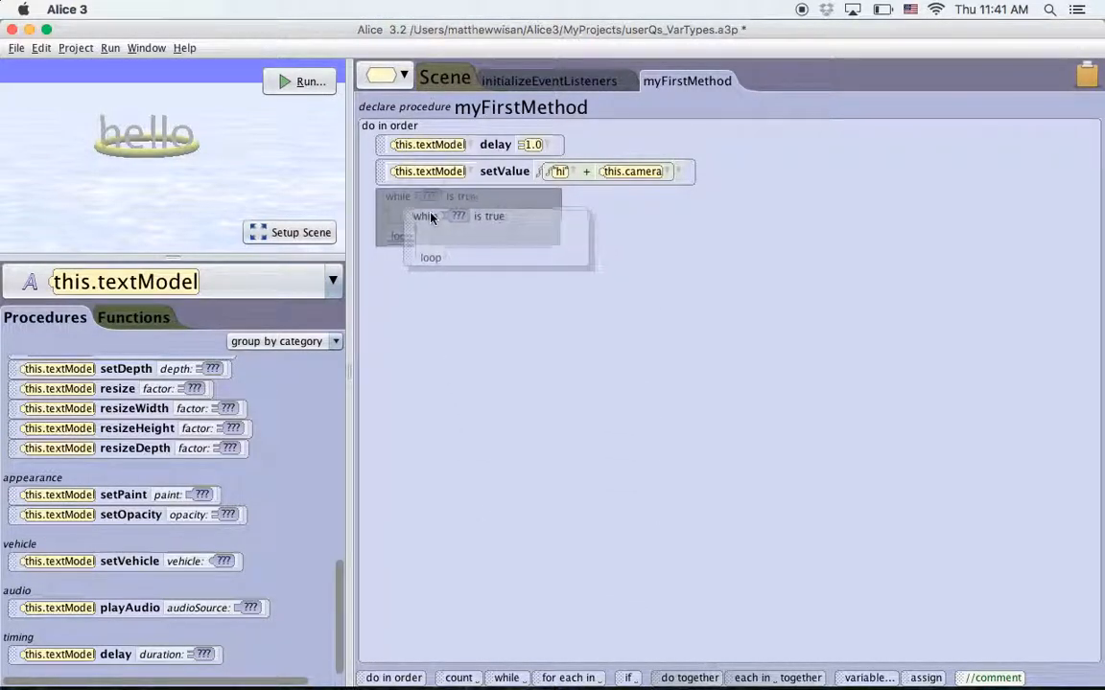
Step: Drop a while loop below setValue with its condition set to true
{"action": "left_click", "coordinate": [432, 197]}
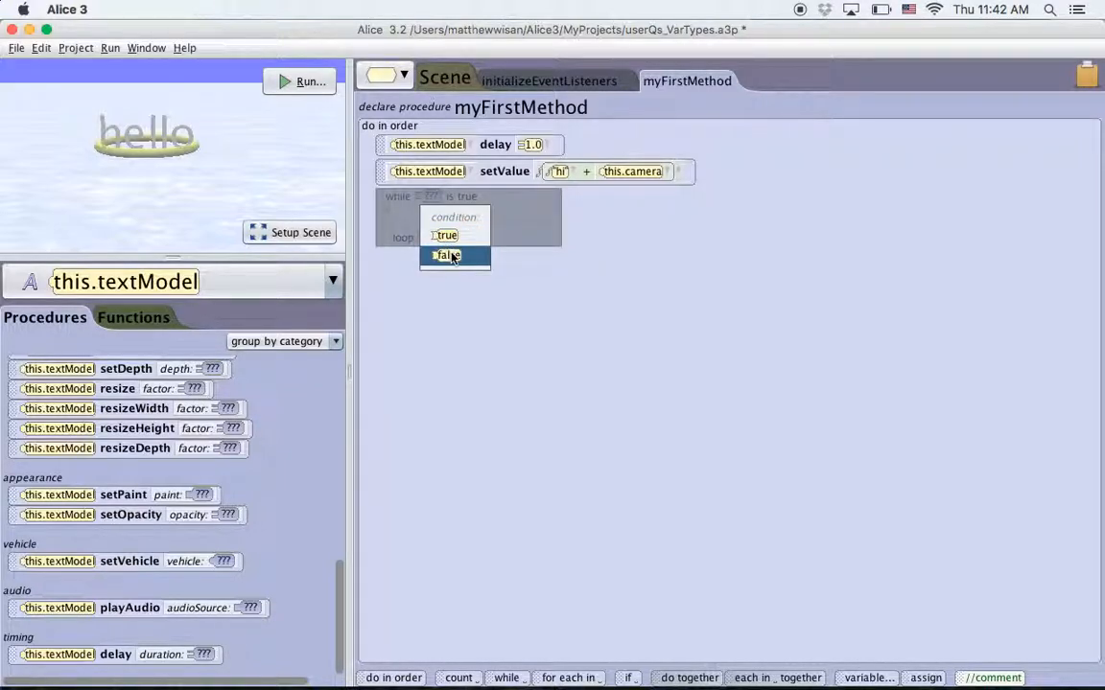
{"action": "mouse_move", "coordinate": [446, 235]}
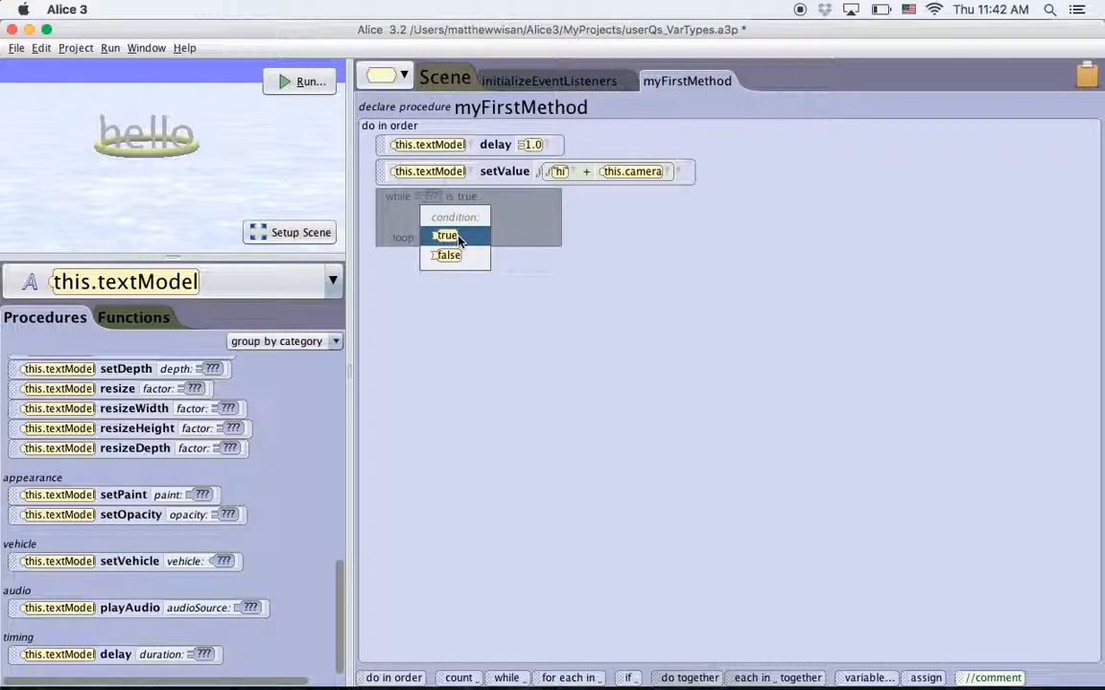
{"action": "mouse_move", "coordinate": [487, 239]}
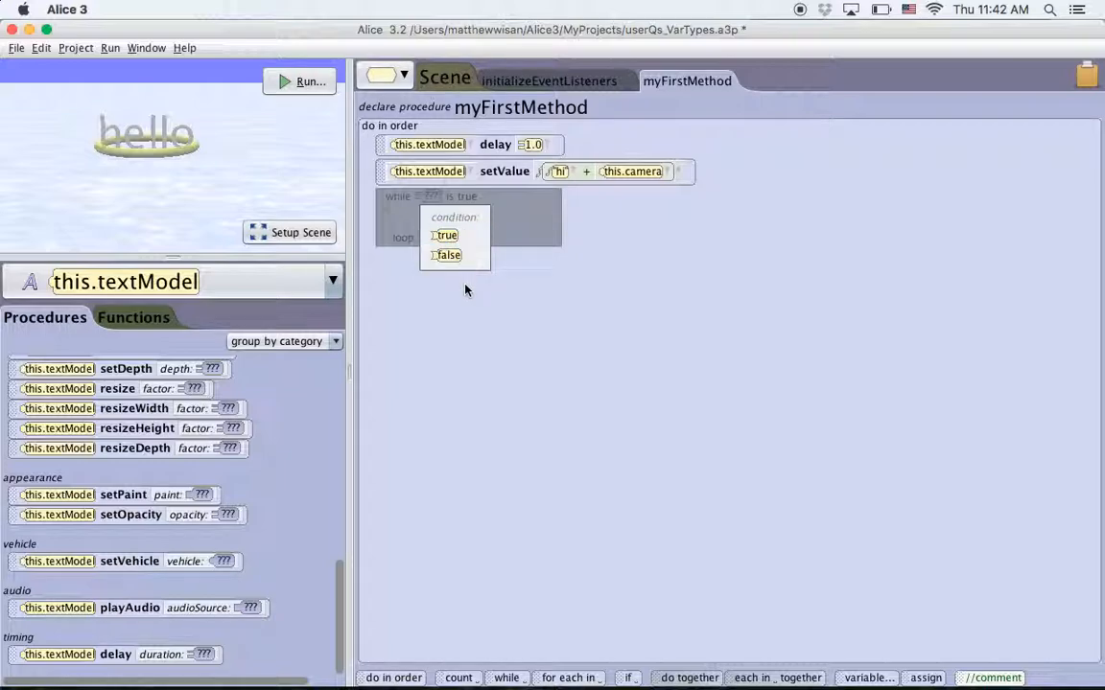
{"action": "mouse_move", "coordinate": [465, 299]}
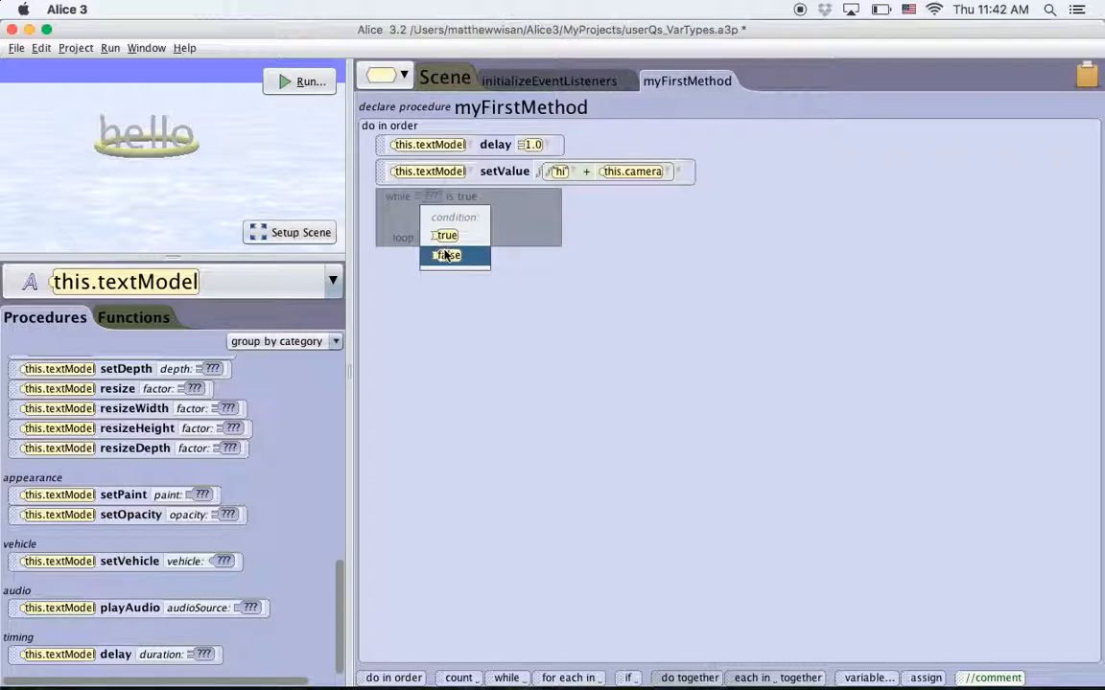
{"action": "mouse_move", "coordinate": [444, 236]}
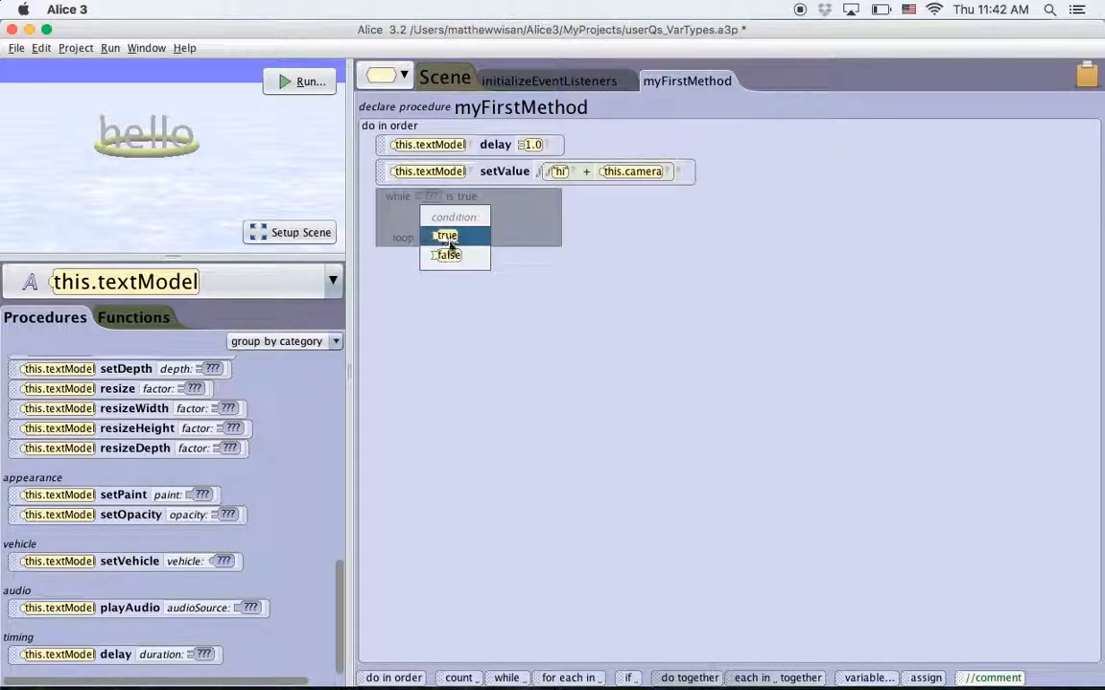
{"action": "mouse_move", "coordinate": [561, 269]}
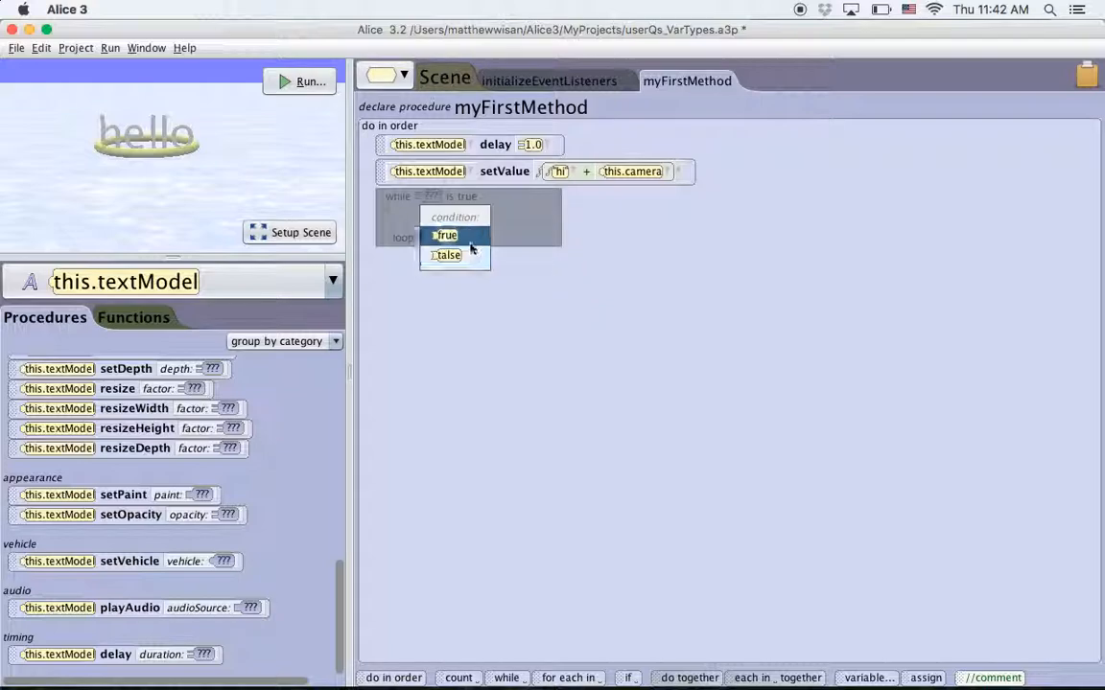
{"action": "left_click", "coordinate": [446, 235]}
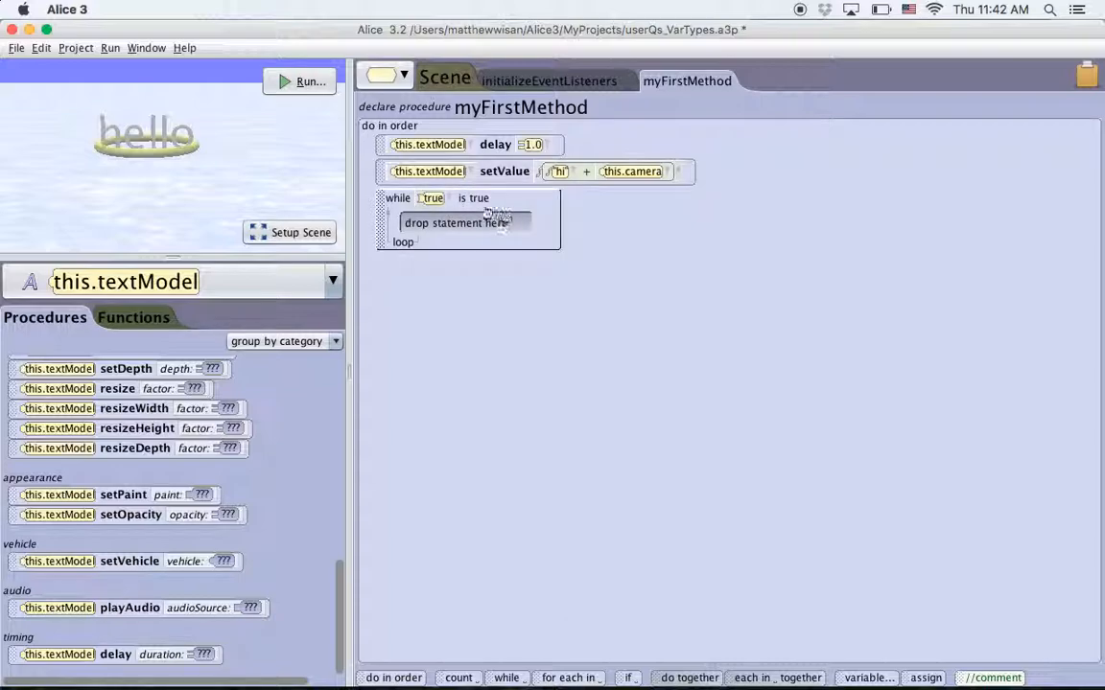
Step: Change the while loop's condition from true to nextRandomBoolean
{"action": "left_click", "coordinate": [432, 199]}
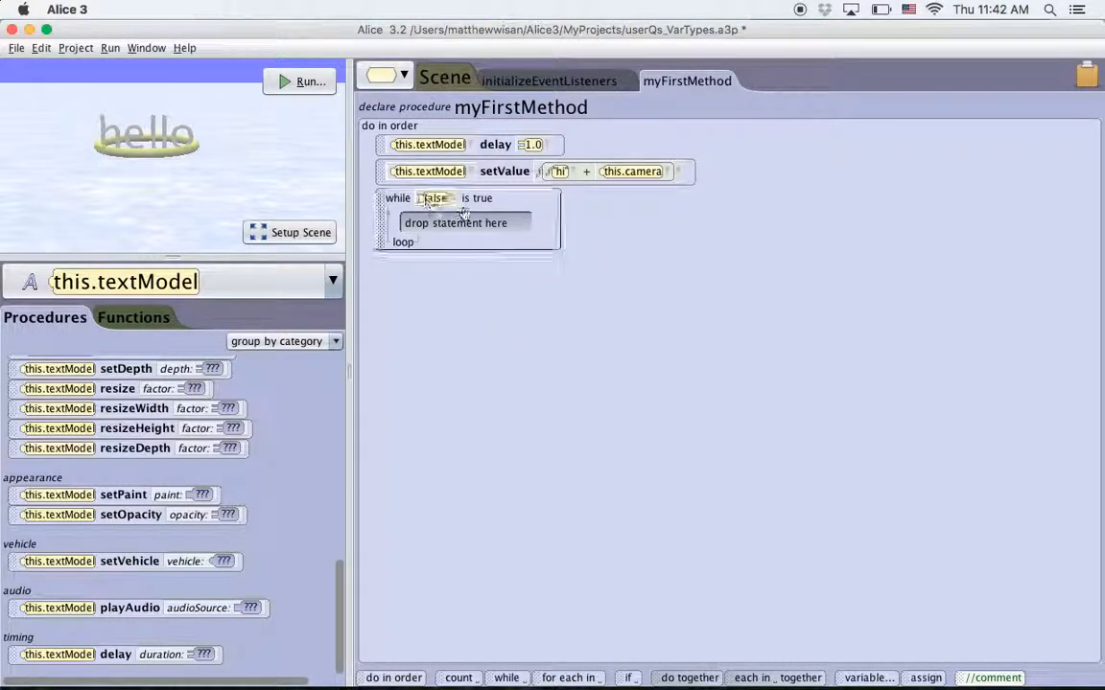
{"action": "left_click", "coordinate": [435, 198]}
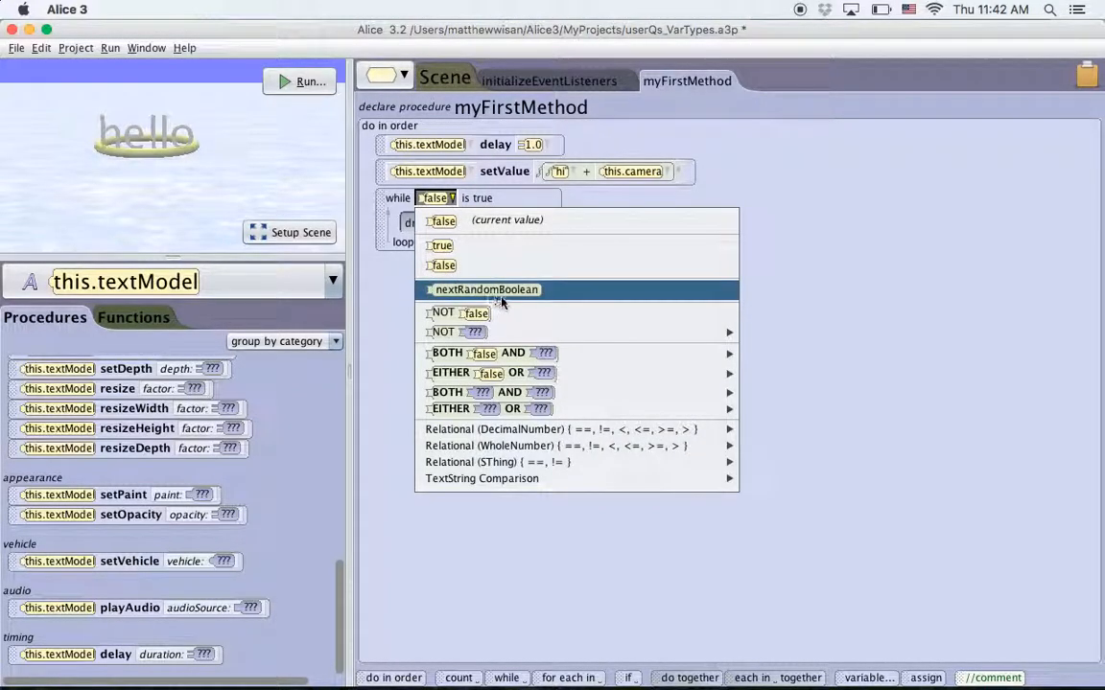
{"action": "mouse_move", "coordinate": [499, 297]}
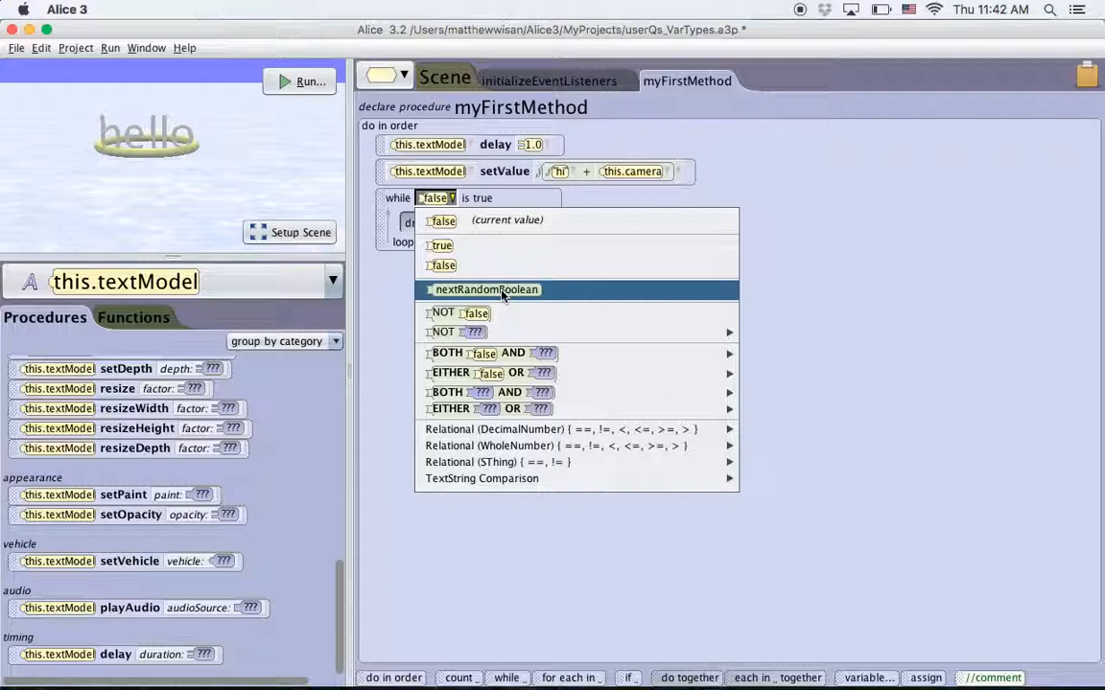
{"action": "left_click", "coordinate": [486, 290]}
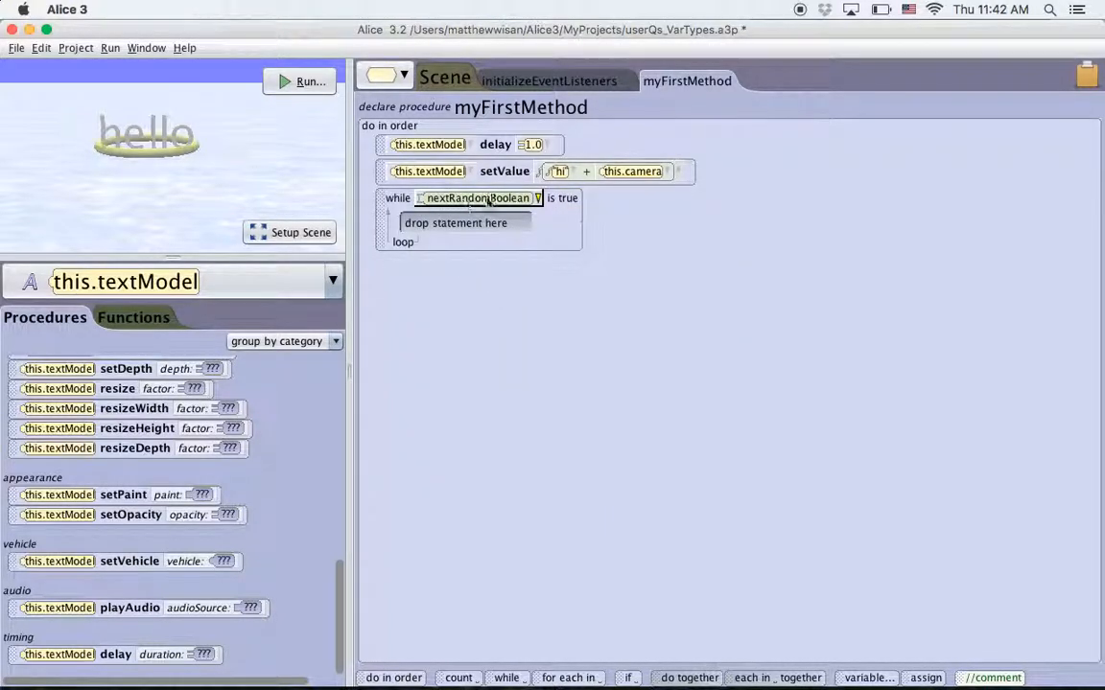
{"action": "mouse_move", "coordinate": [476, 197]}
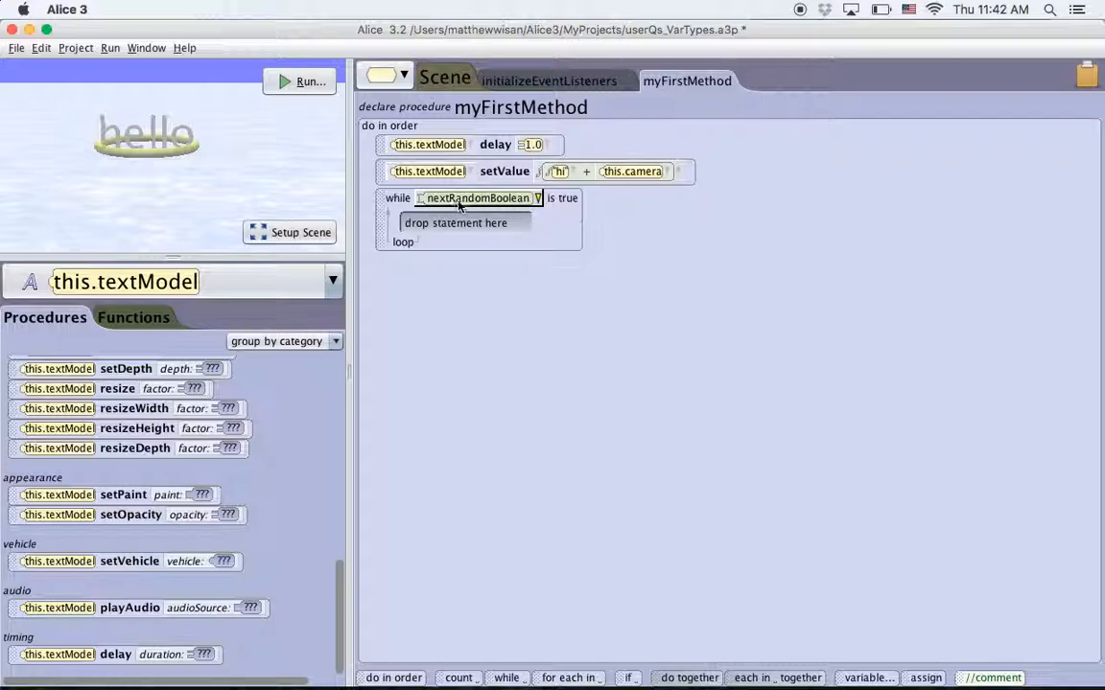
{"action": "mouse_move", "coordinate": [470, 209]}
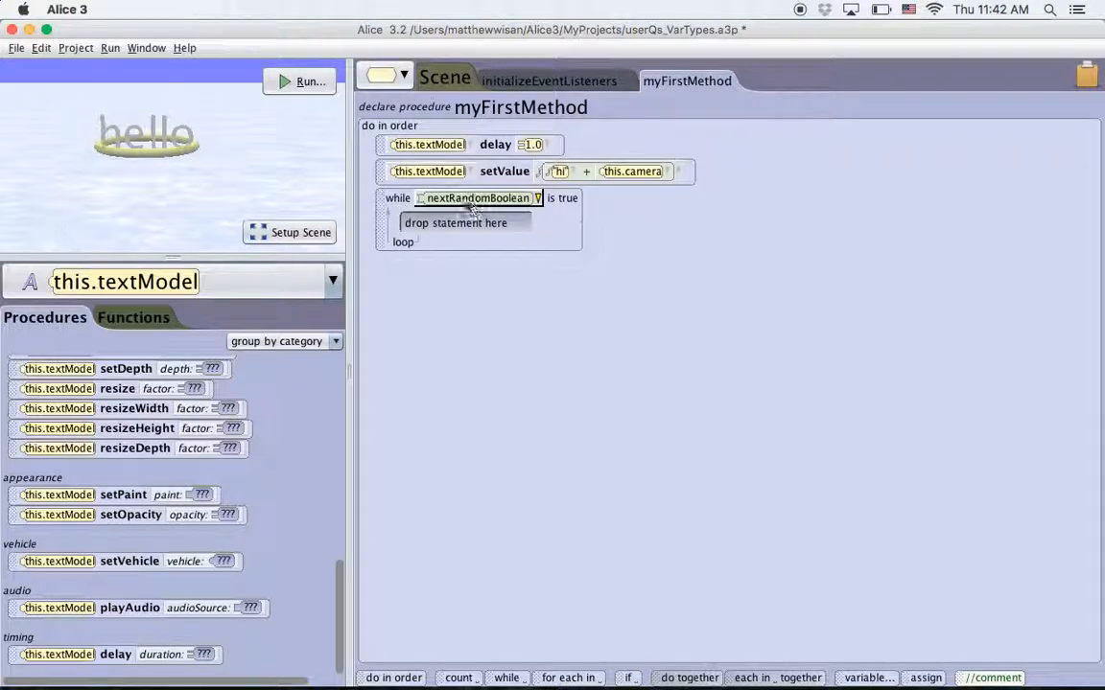
{"action": "mouse_move", "coordinate": [451, 198]}
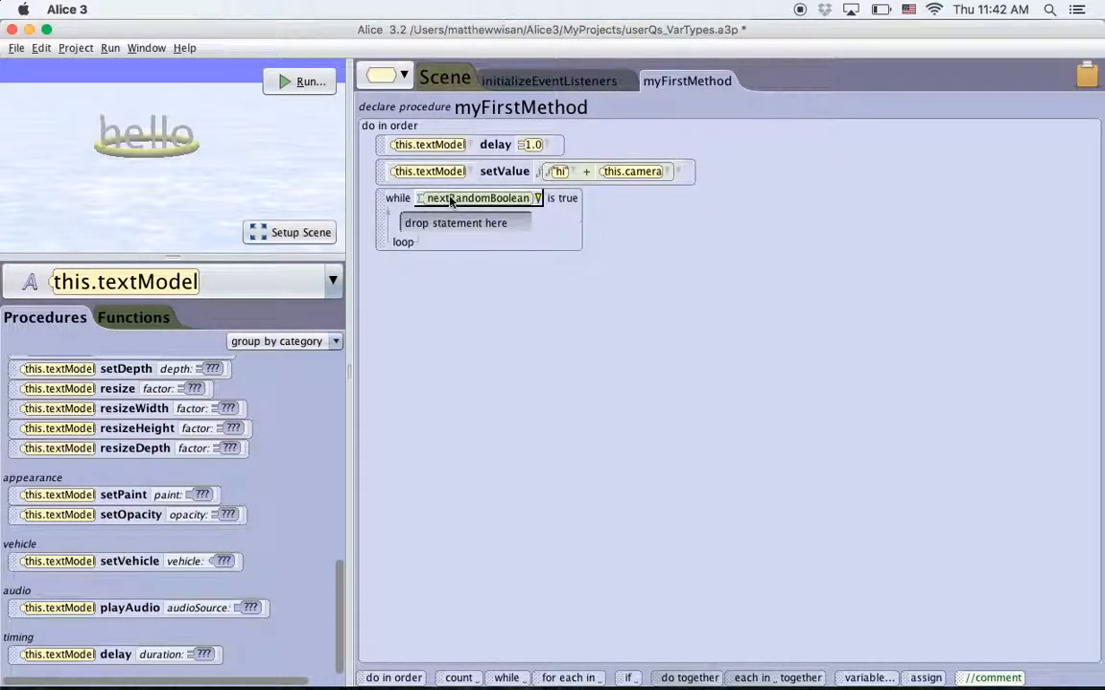
{"action": "left_click", "coordinate": [479, 198]}
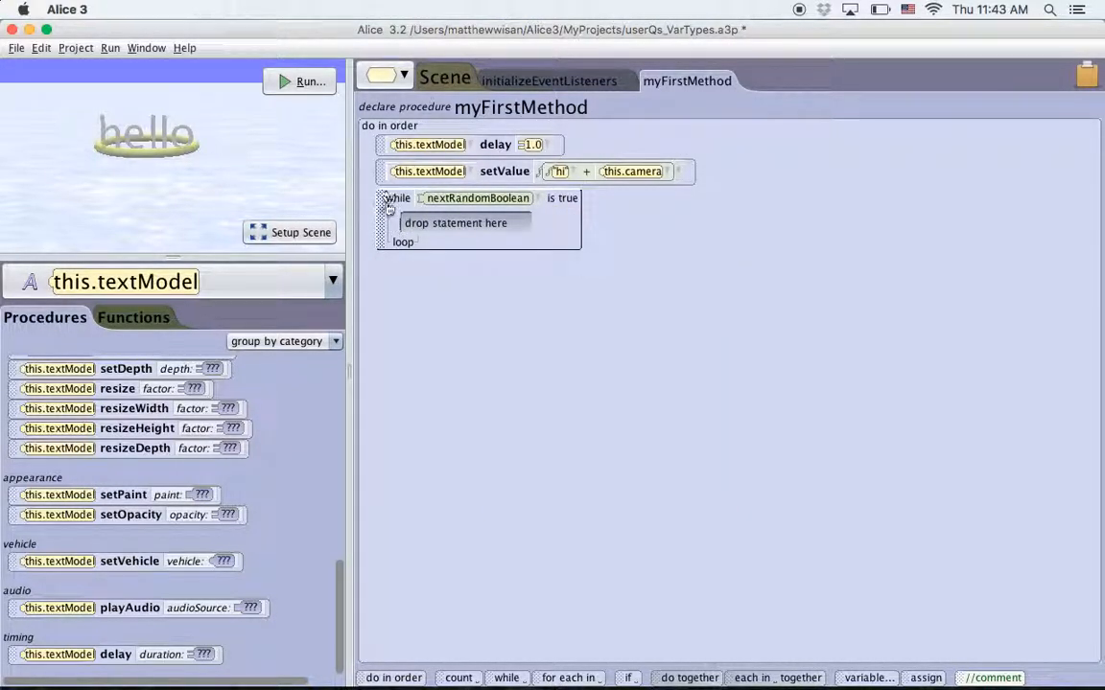
{"action": "mouse_move", "coordinate": [403, 256]}
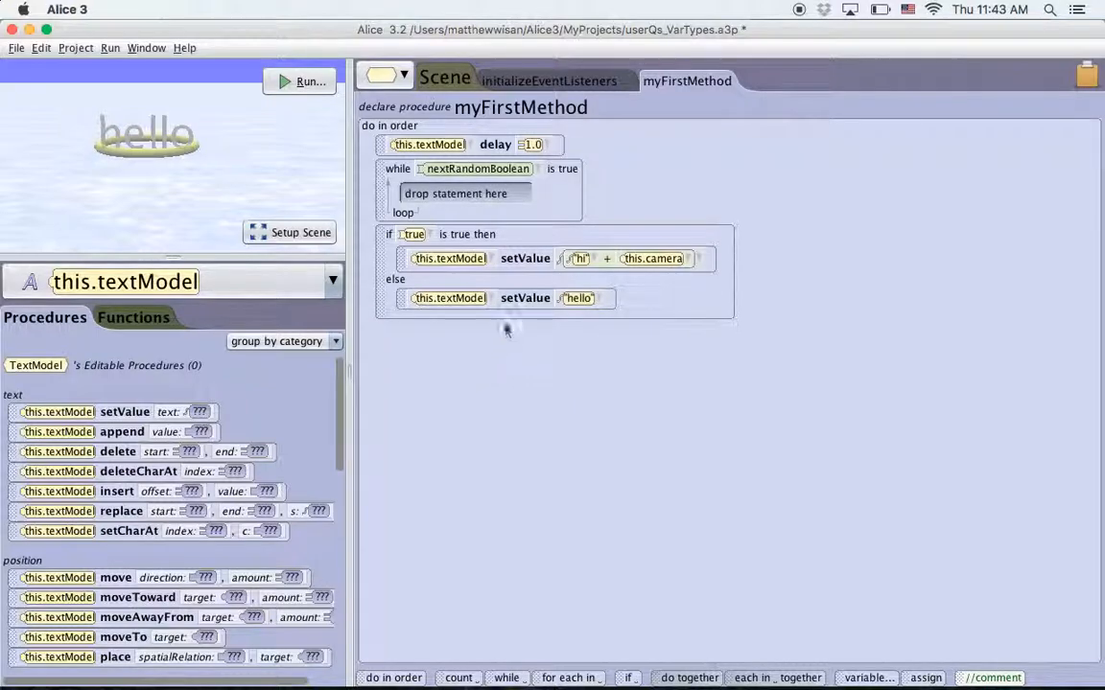
Step: Append 0.25 to the else branch's 'hello' text and set the if condition to nextRandomBoolean
{"action": "left_click", "coordinate": [578, 298]}
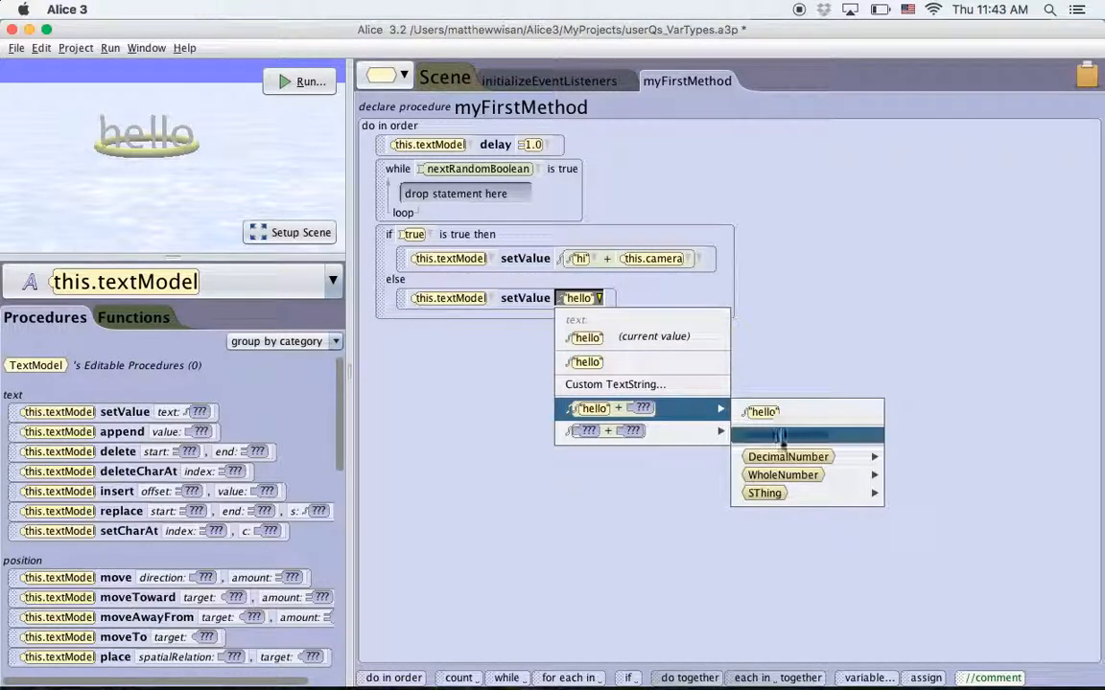
{"action": "left_click", "coordinate": [787, 457]}
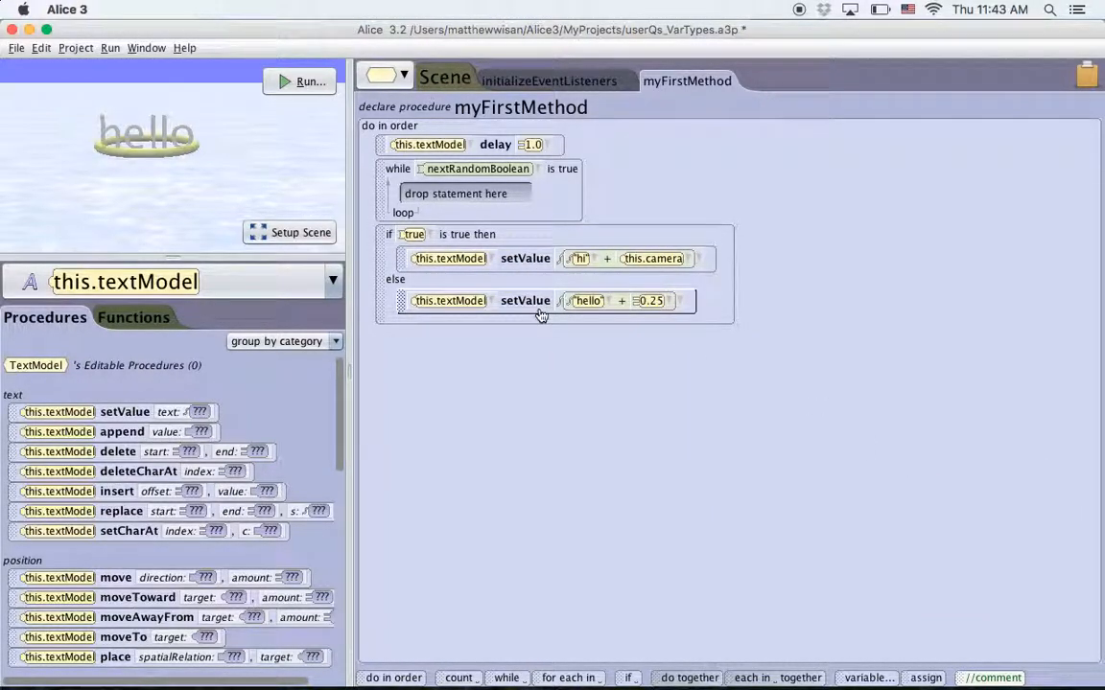
{"action": "left_click", "coordinate": [412, 234]}
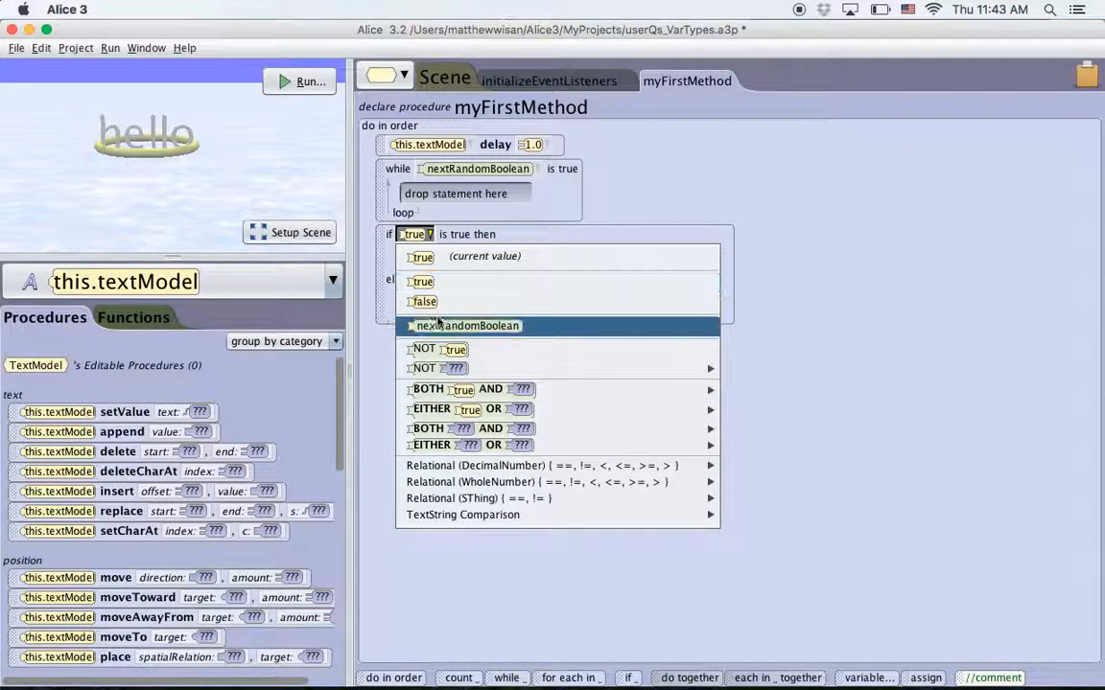
{"action": "left_click", "coordinate": [468, 325]}
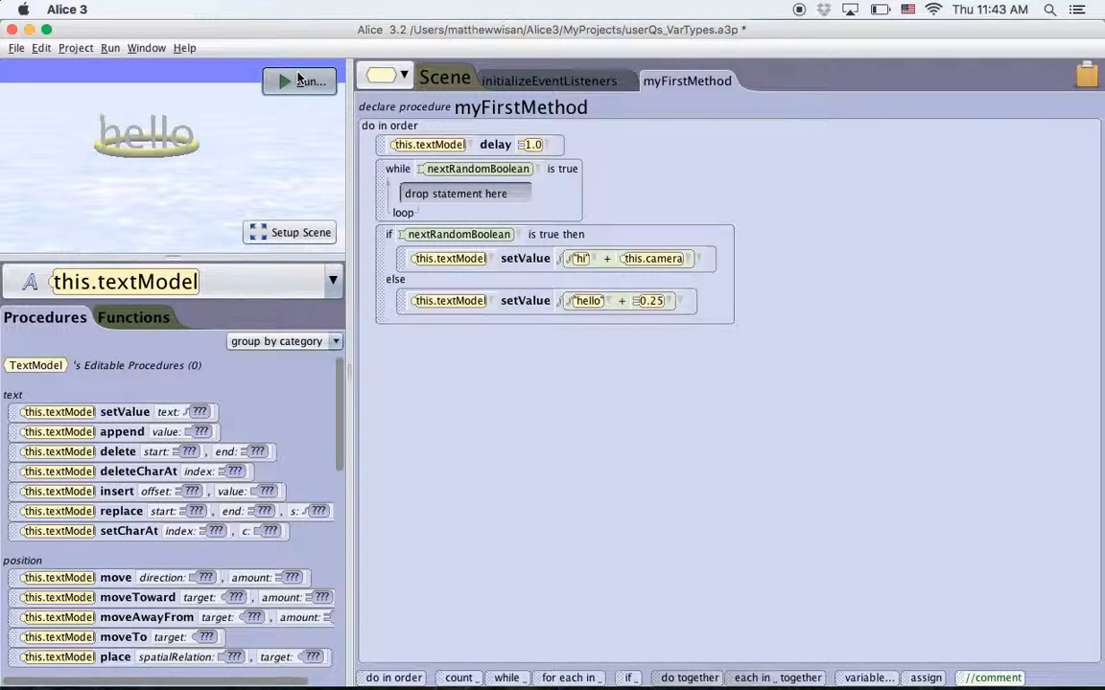
{"action": "left_click", "coordinate": [299, 81]}
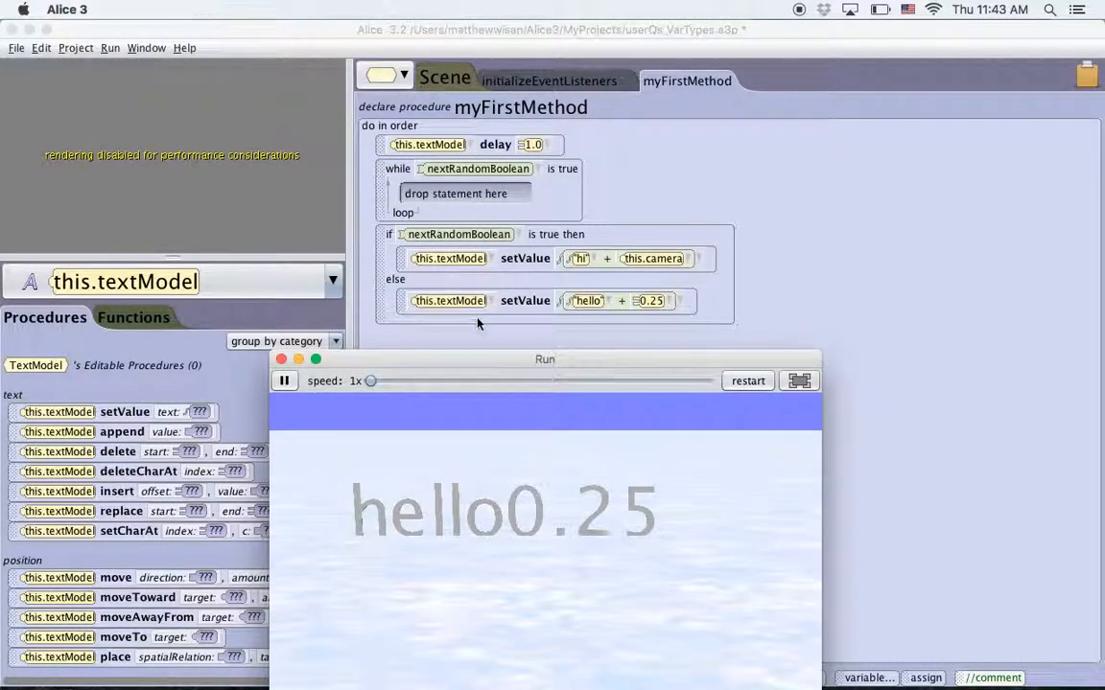
{"action": "mouse_move", "coordinate": [393, 324]}
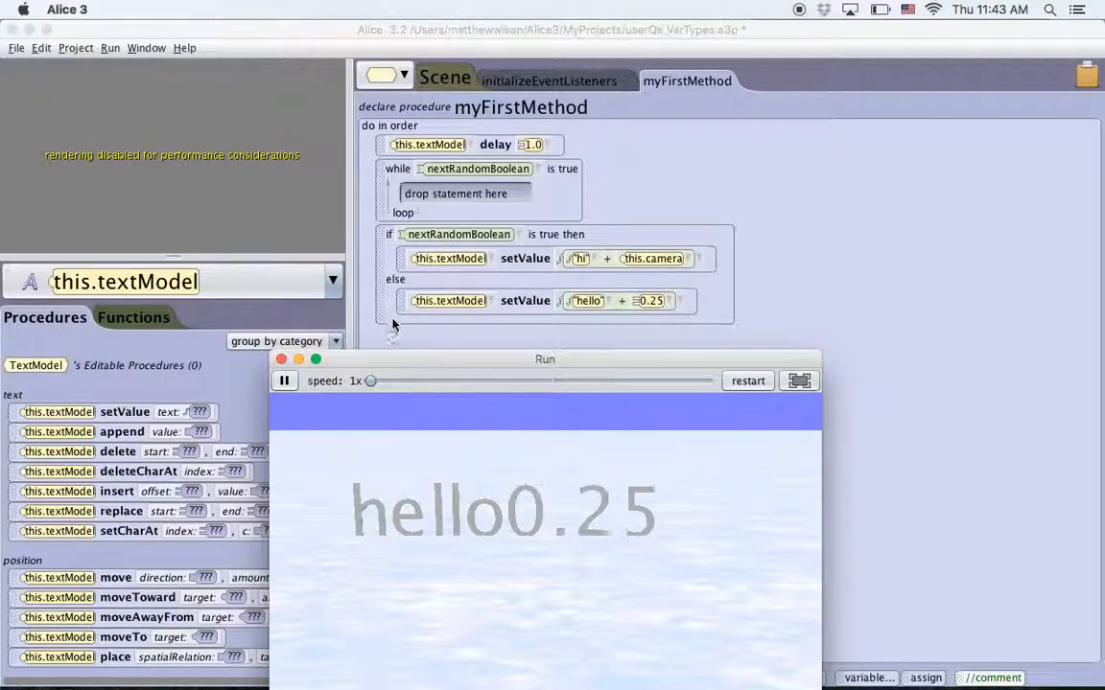
{"action": "left_click", "coordinate": [748, 381]}
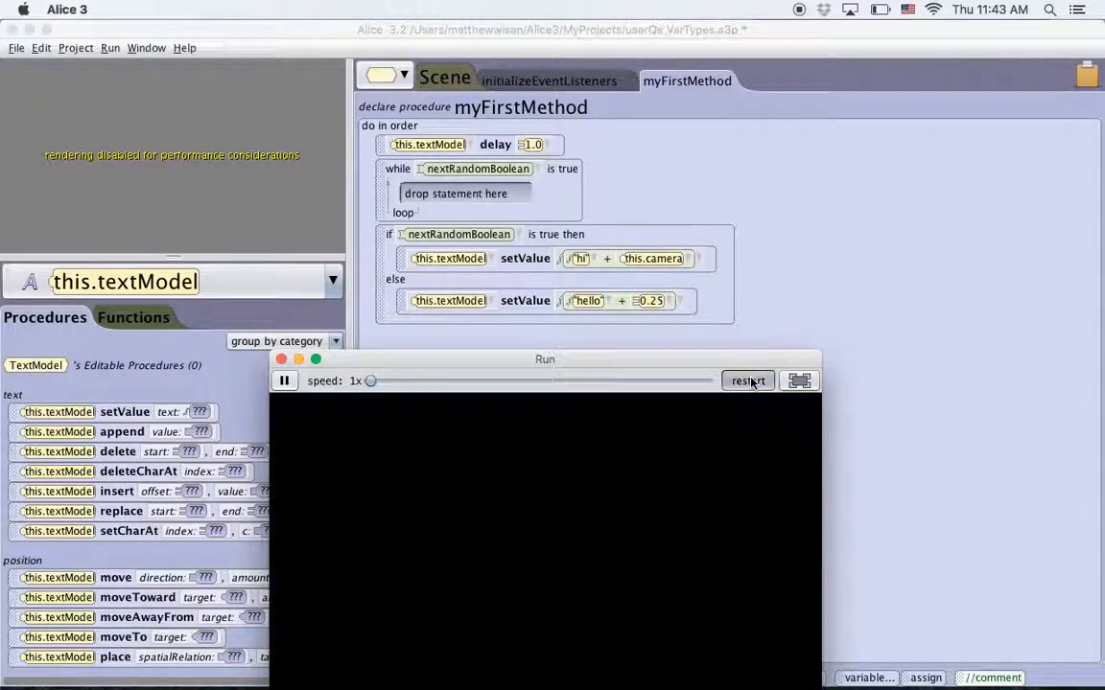
{"action": "left_click", "coordinate": [748, 381]}
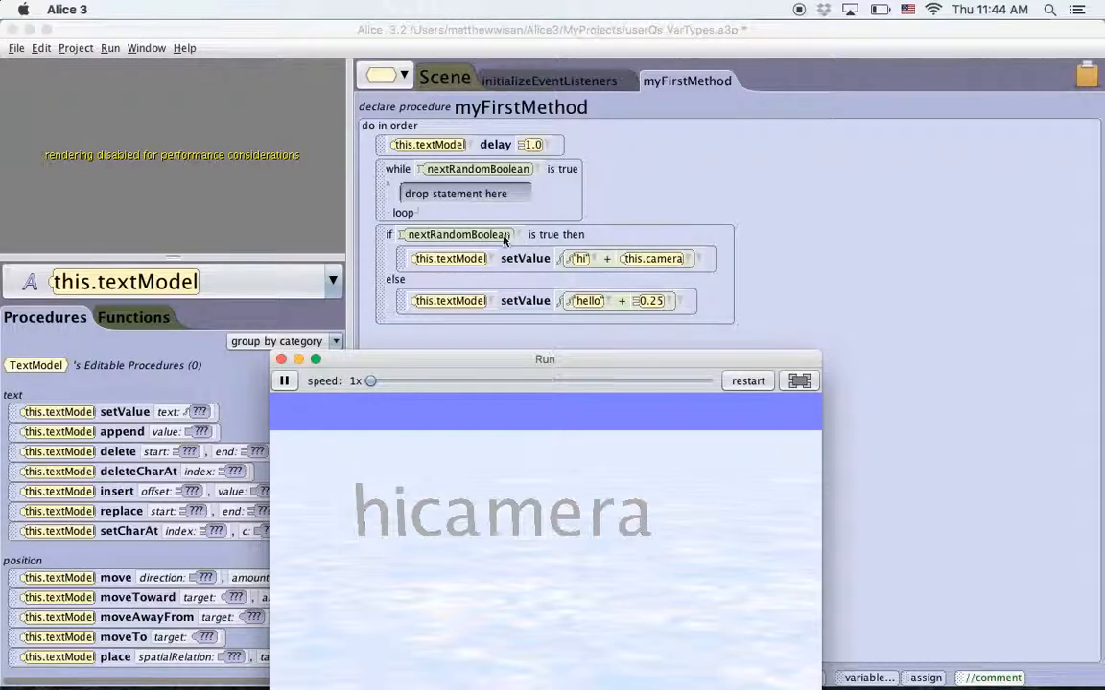
{"action": "mouse_move", "coordinate": [266, 357]}
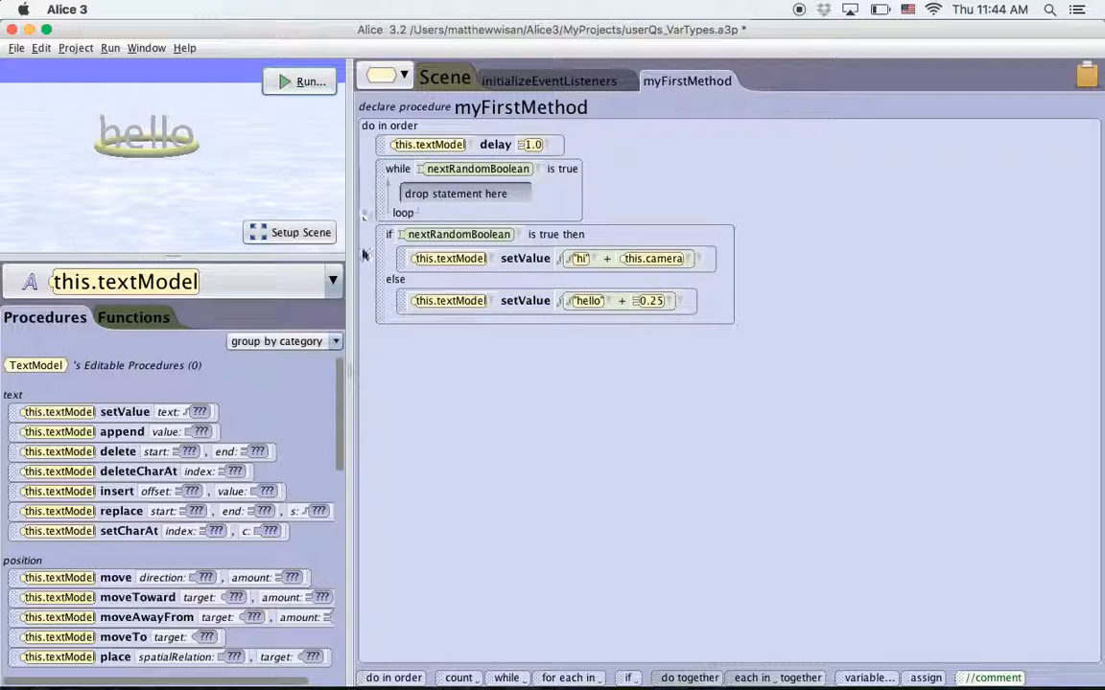
{"action": "mouse_move", "coordinate": [737, 321]}
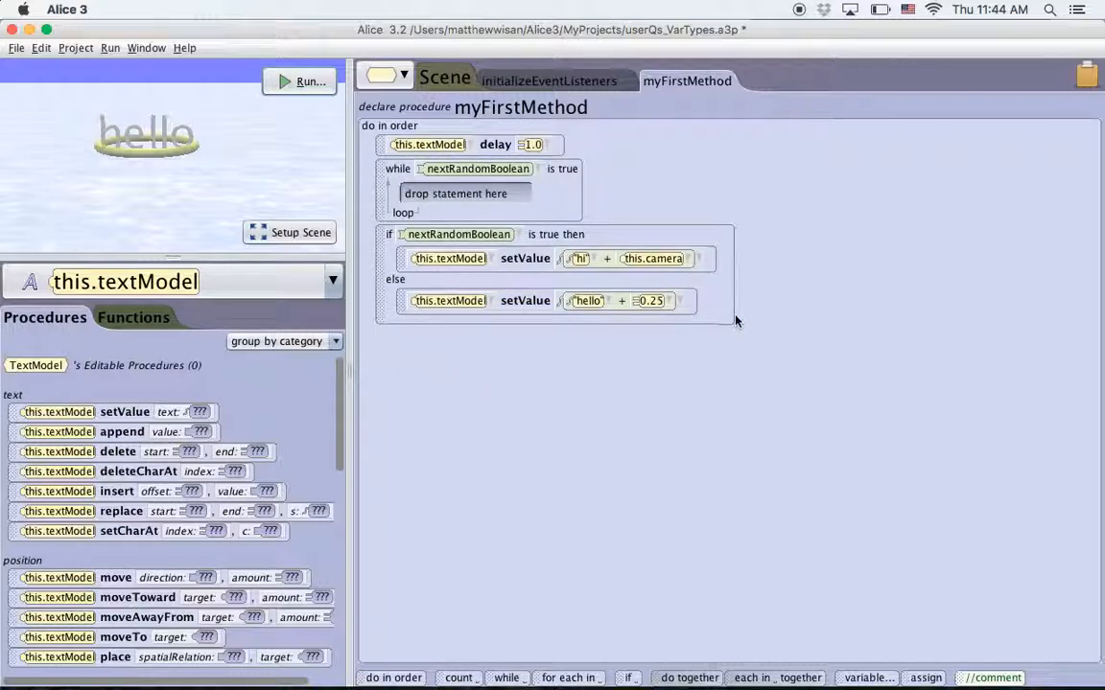
{"action": "mouse_move", "coordinate": [644, 385]}
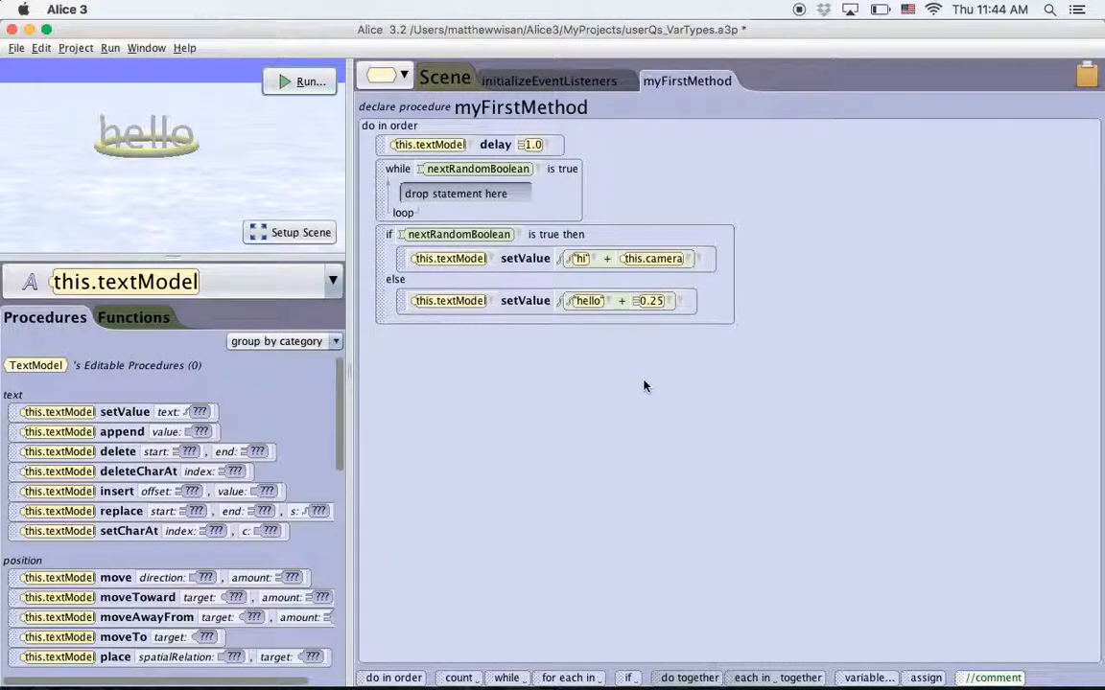
{"action": "mouse_move", "coordinate": [428, 590]}
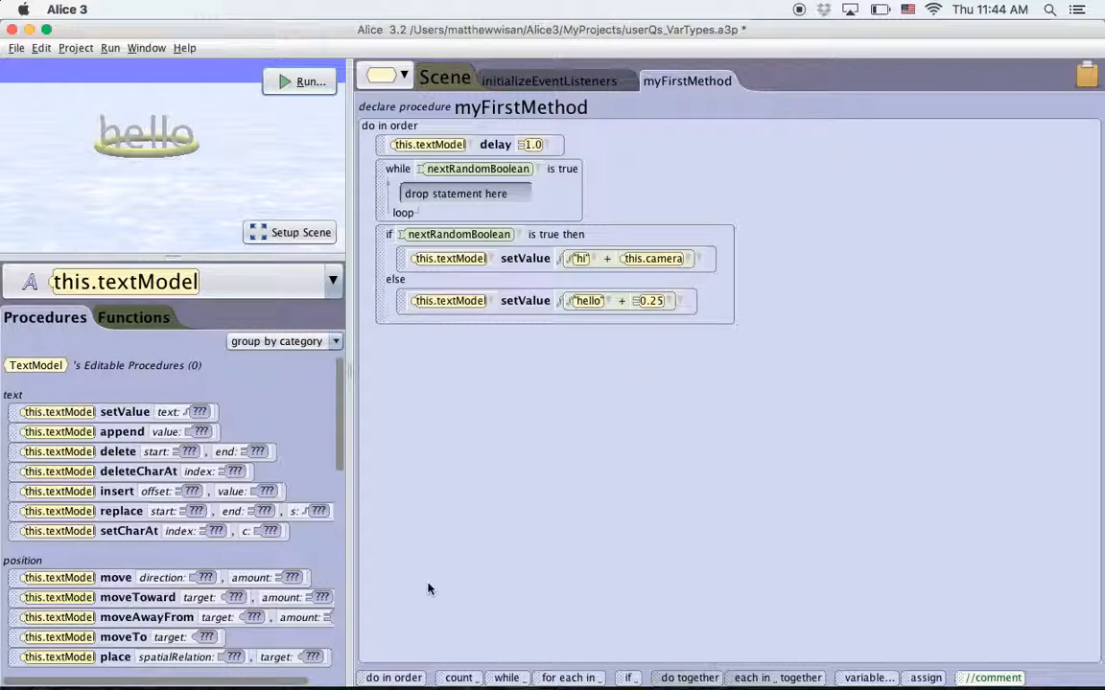
{"action": "mouse_move", "coordinate": [498, 644]}
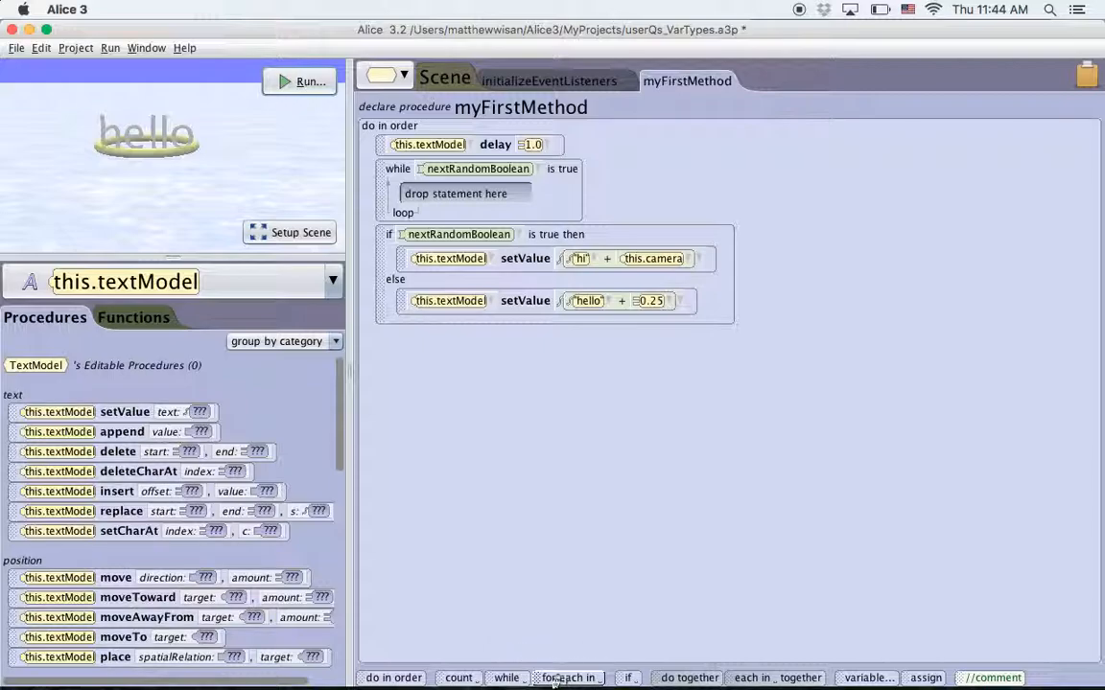
{"action": "mouse_move", "coordinate": [544, 469]}
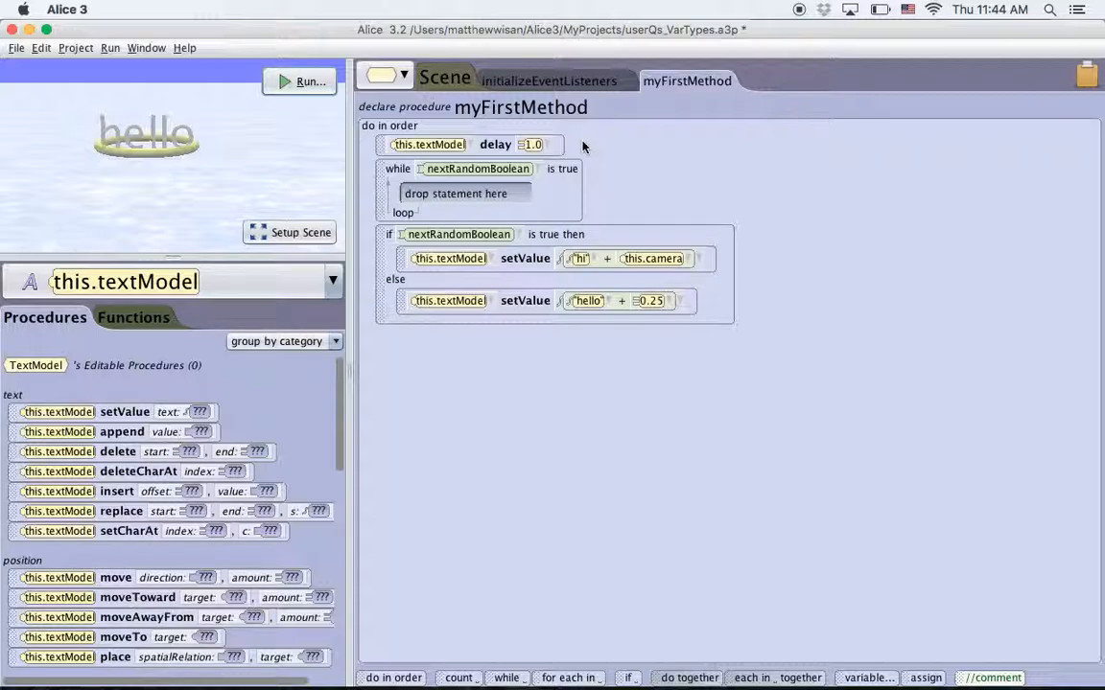
{"action": "left_click", "coordinate": [530, 144]}
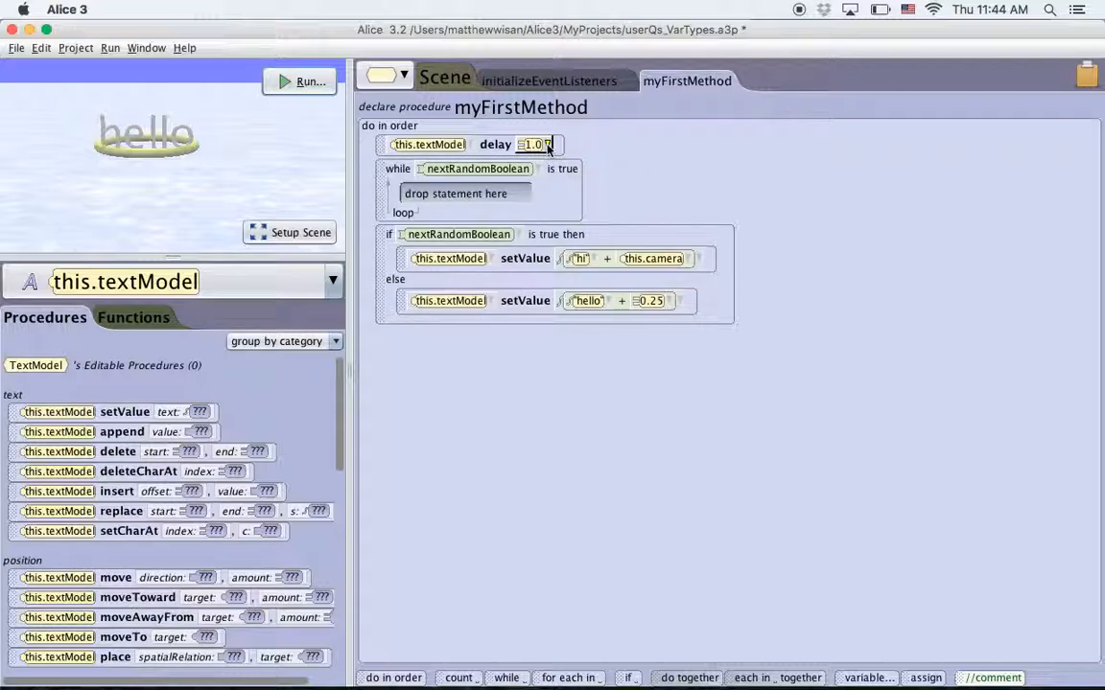